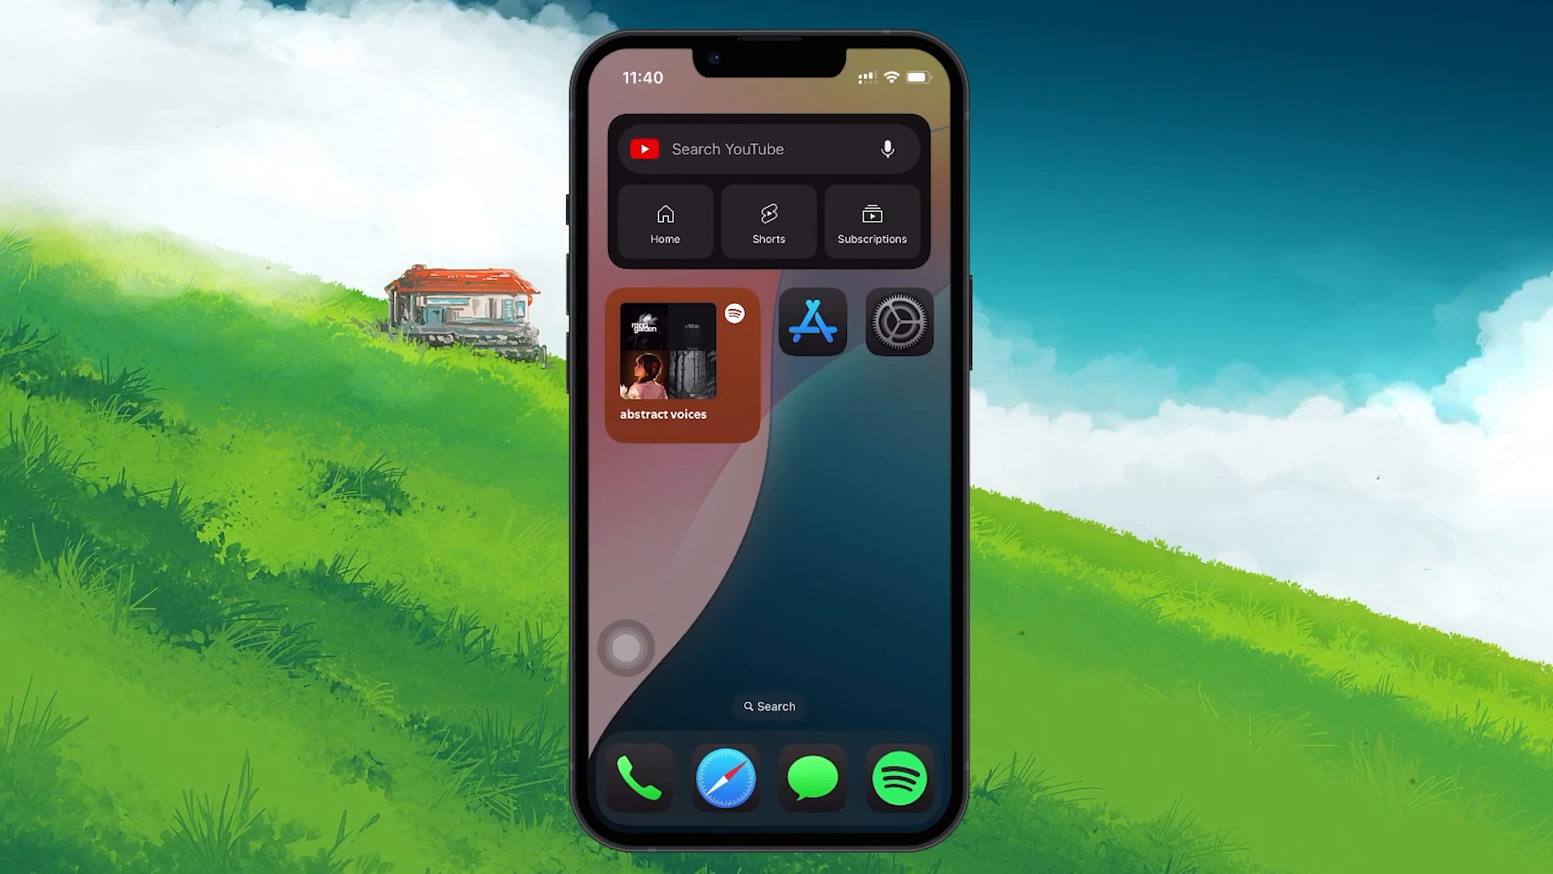
Switch on App Store automatic downloads over mobile data
click(898, 320)
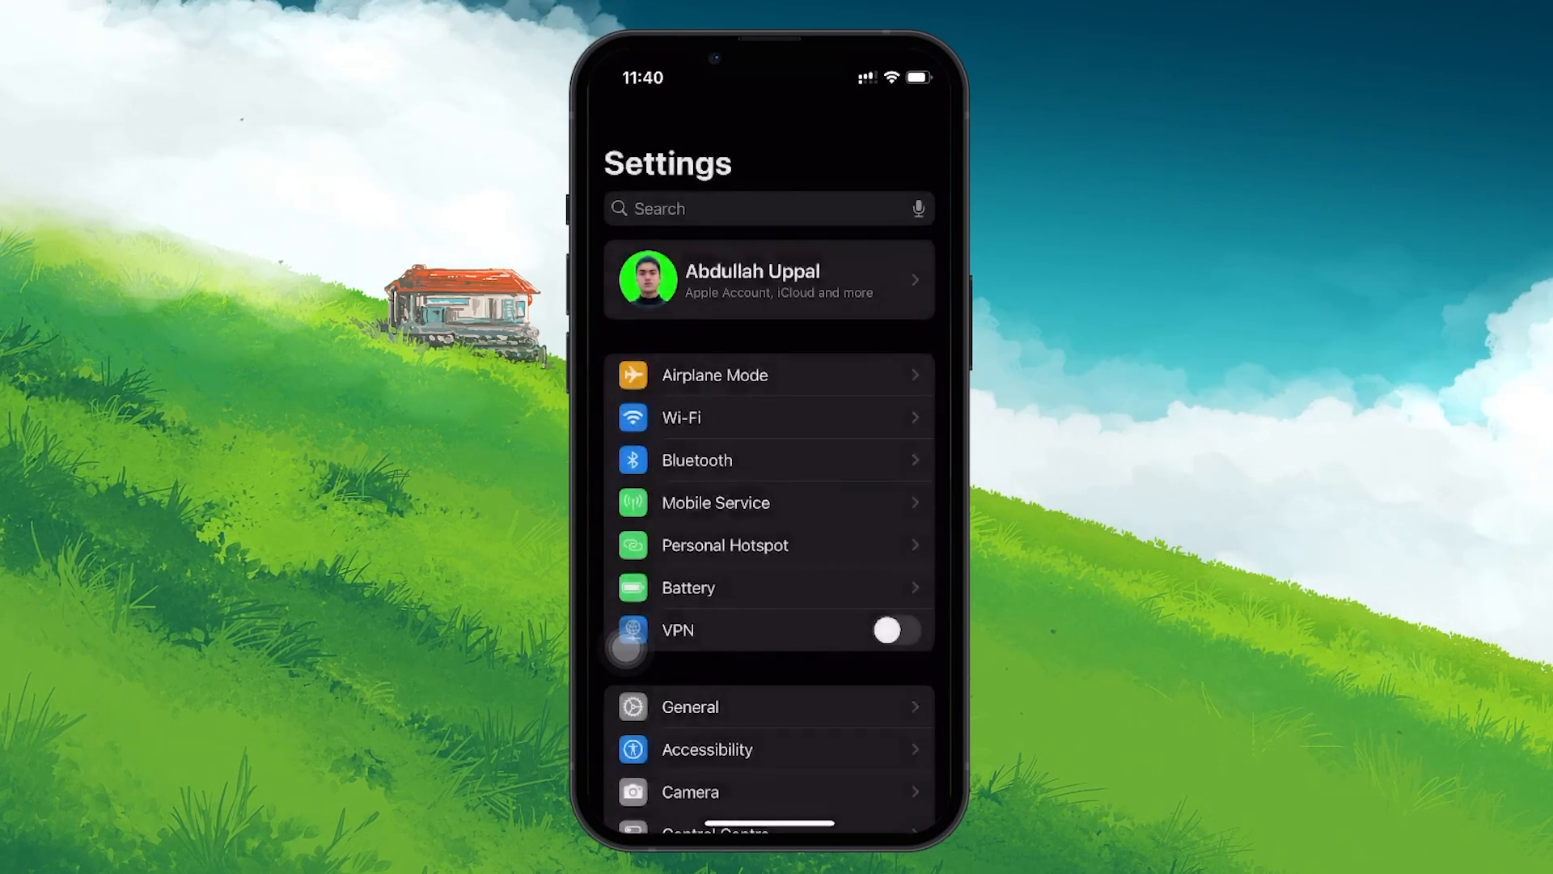
scroll(down, 3)
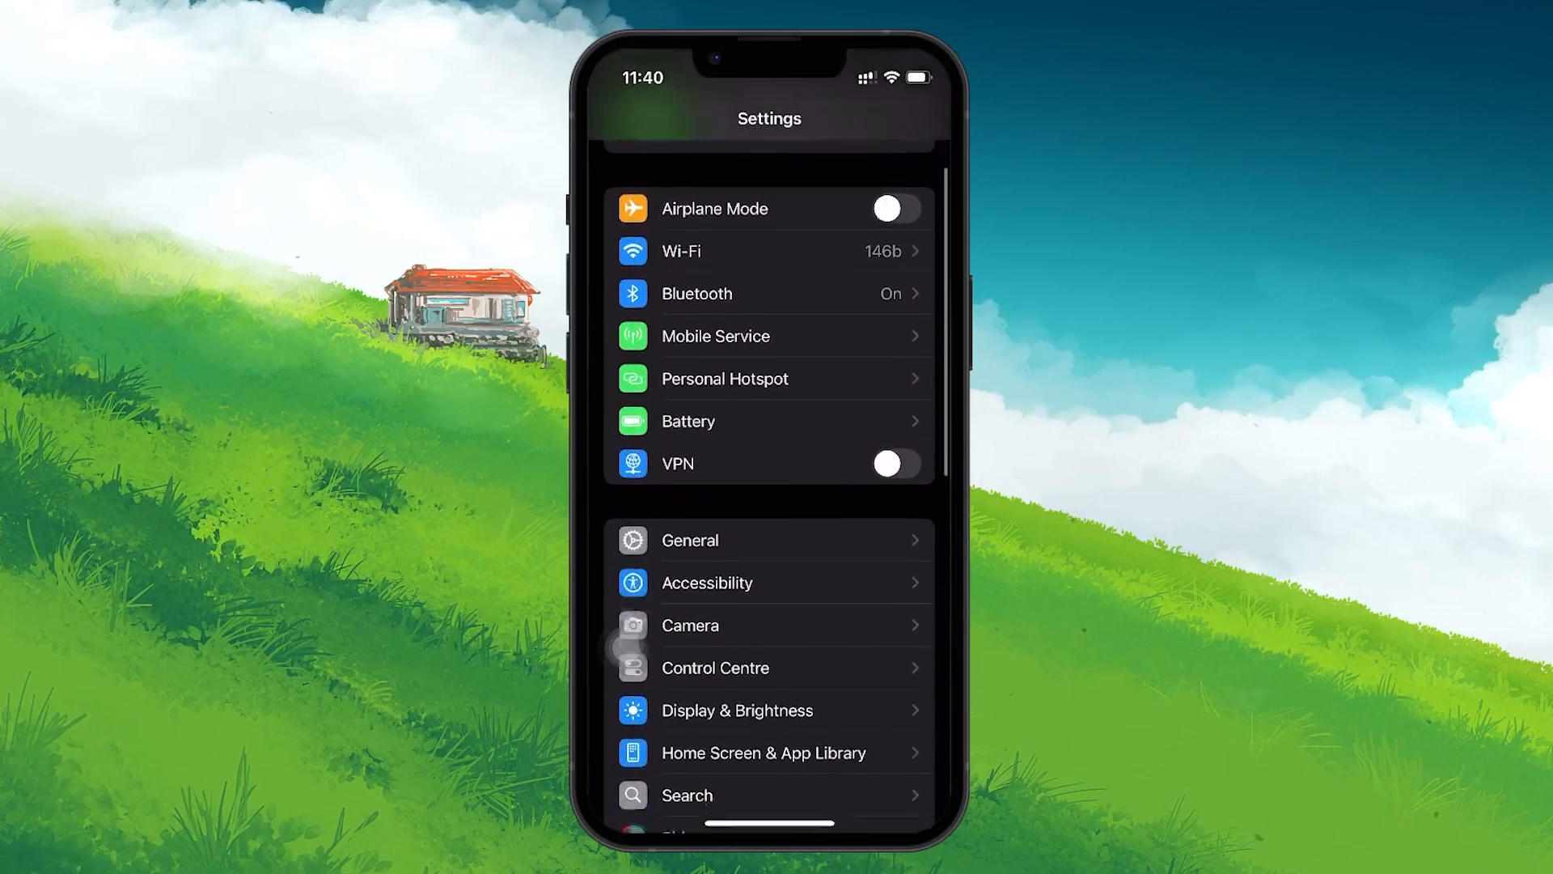
scroll(down, 3)
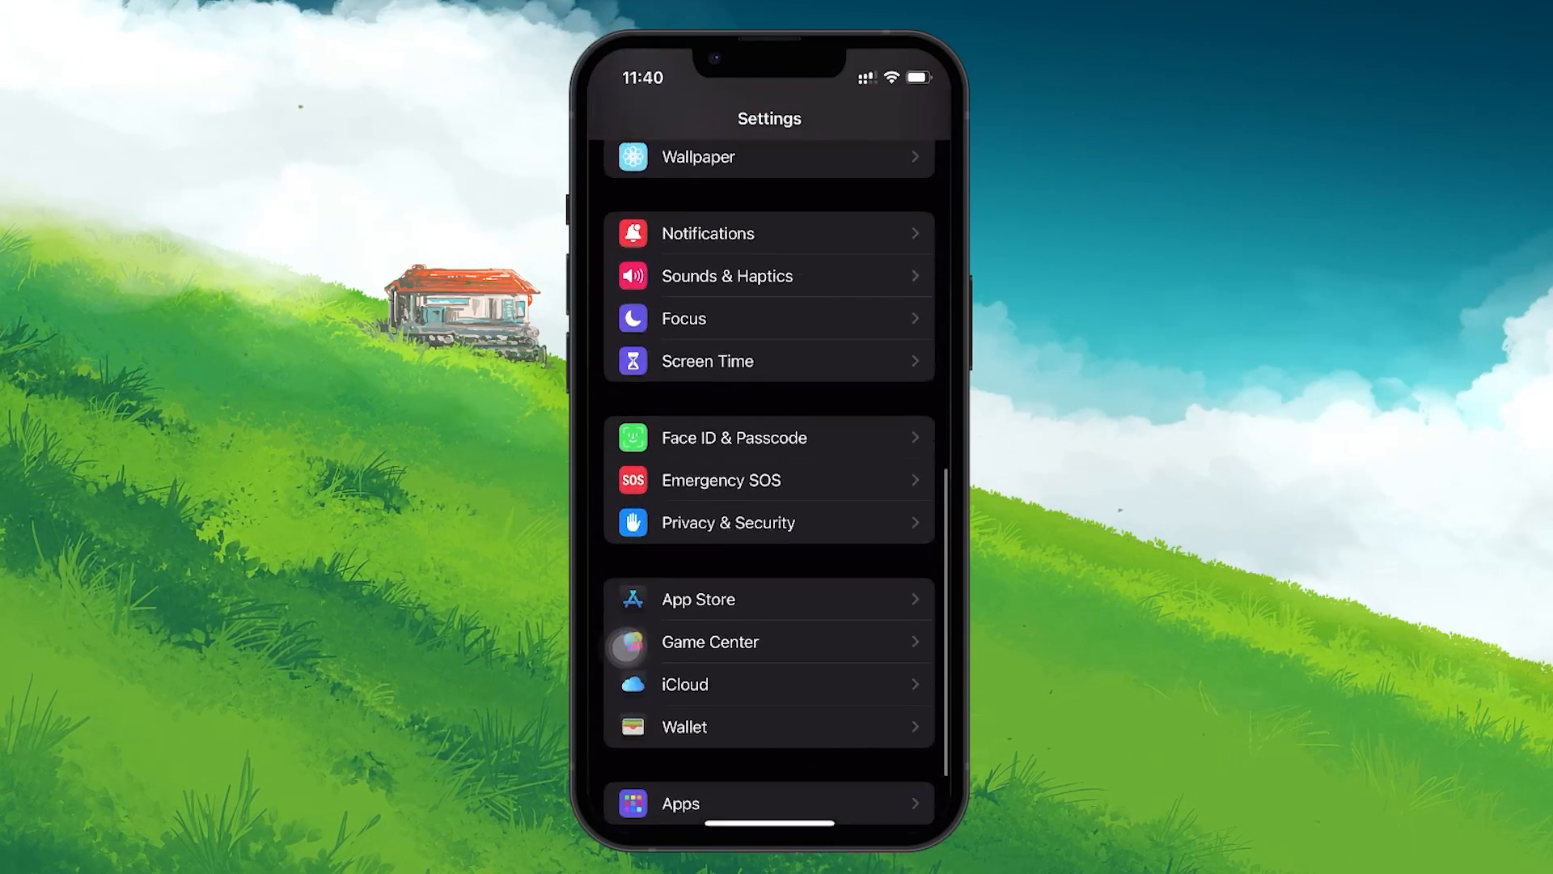
click(699, 598)
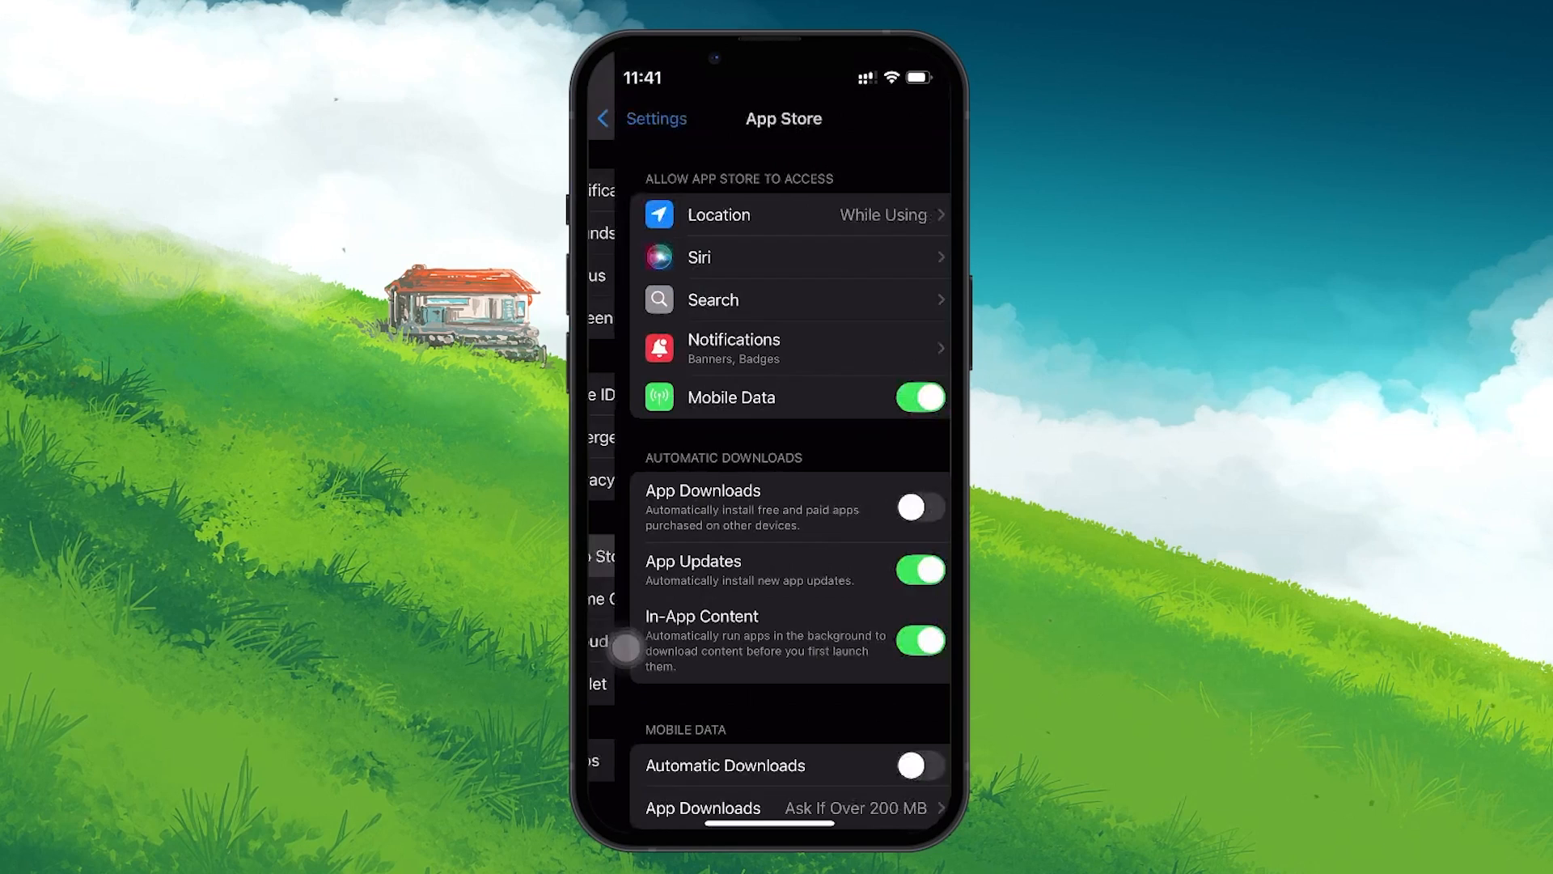
scroll(down, 3)
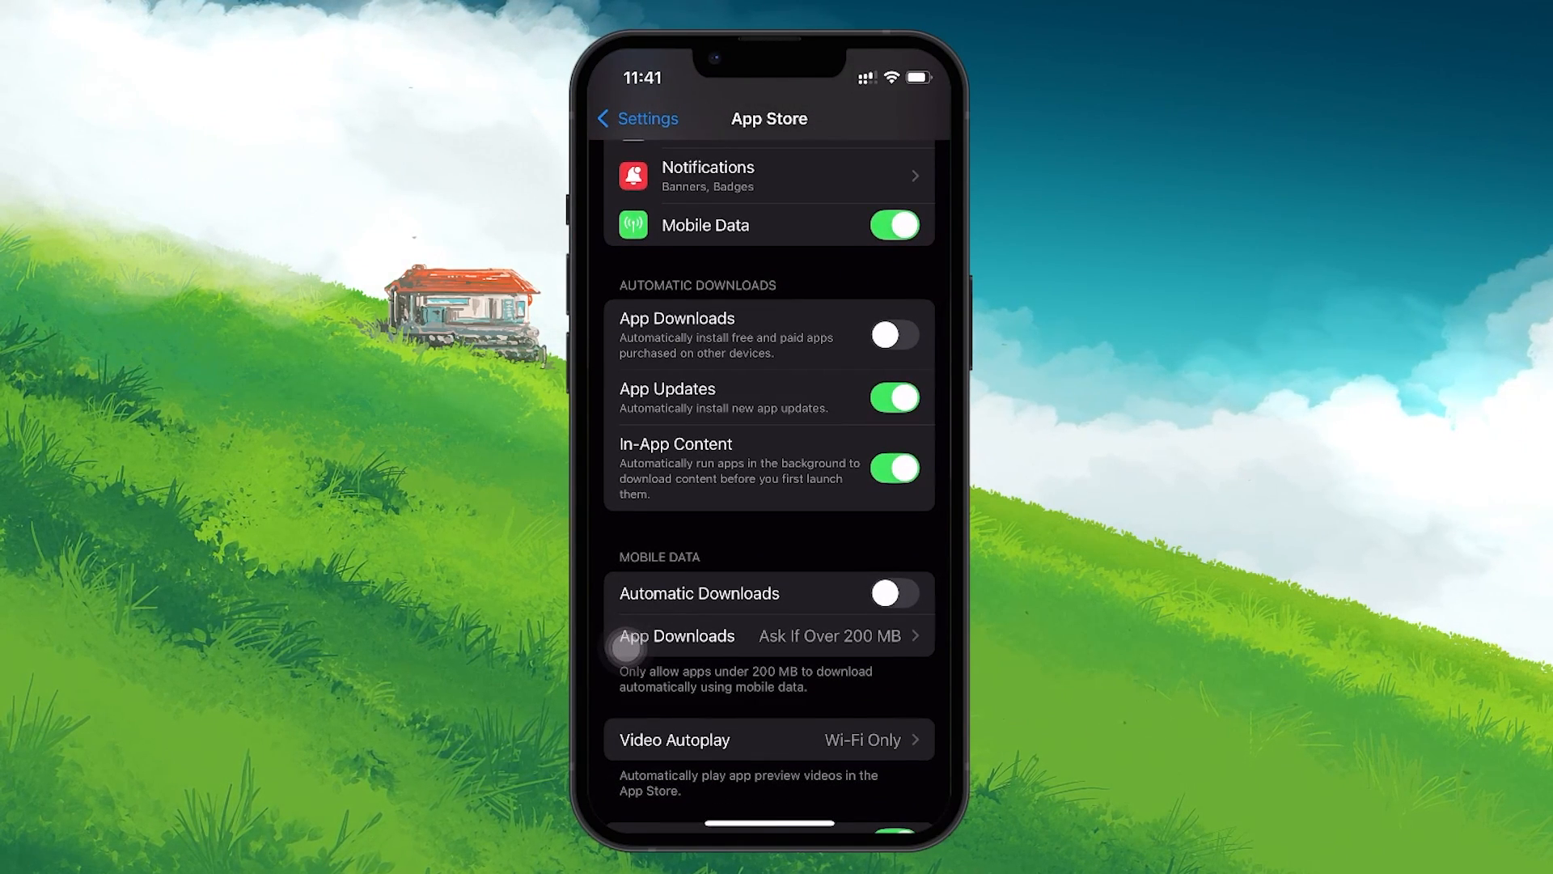
click(894, 592)
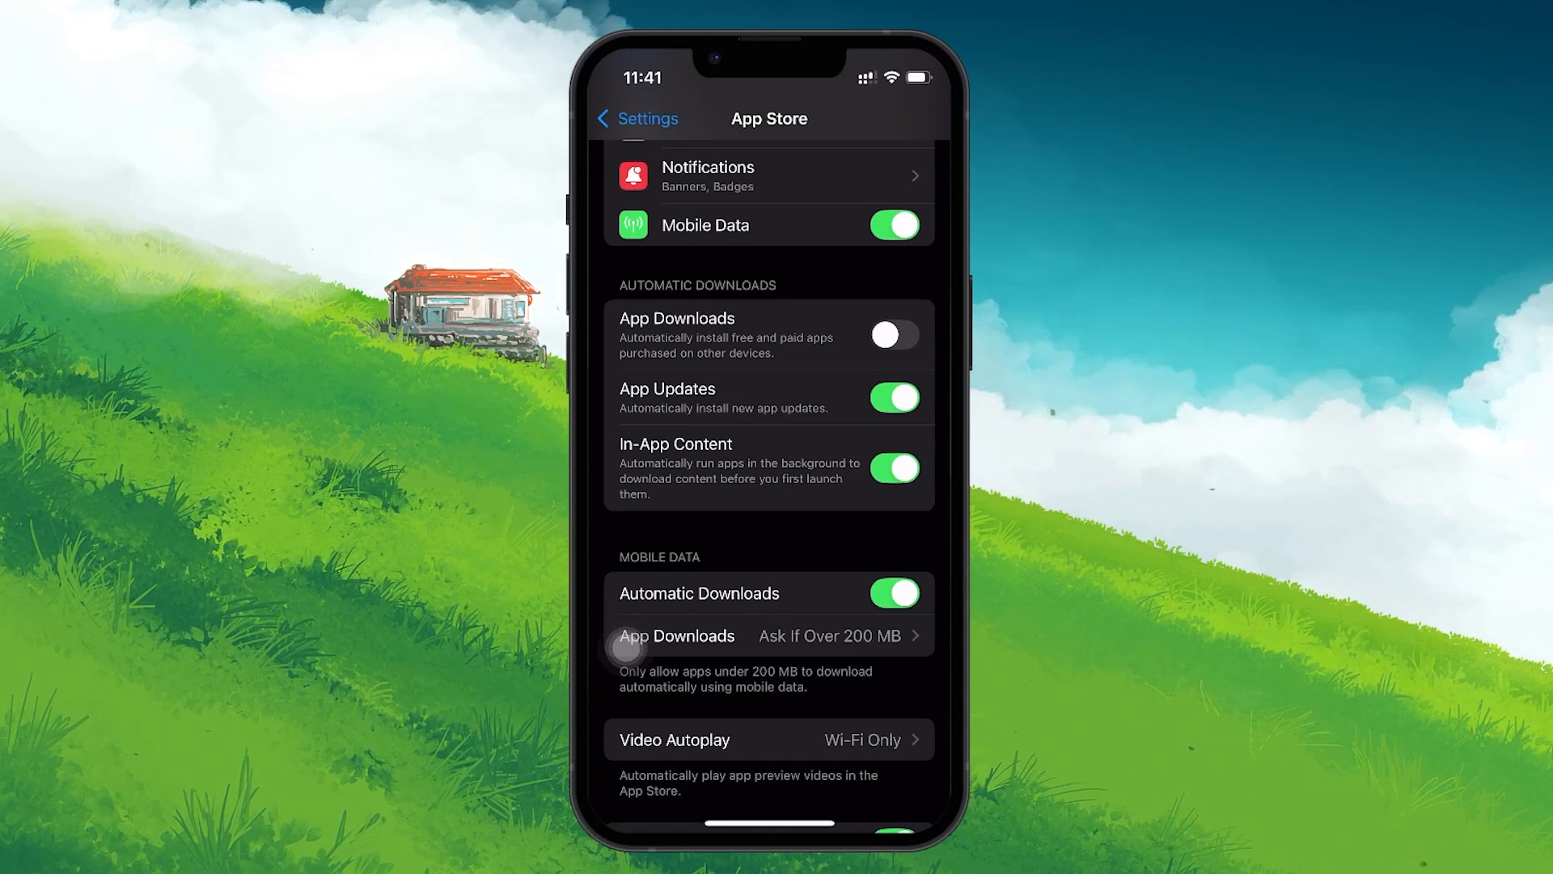
Review the Battery page, then return to the main Settings list
click(630, 118)
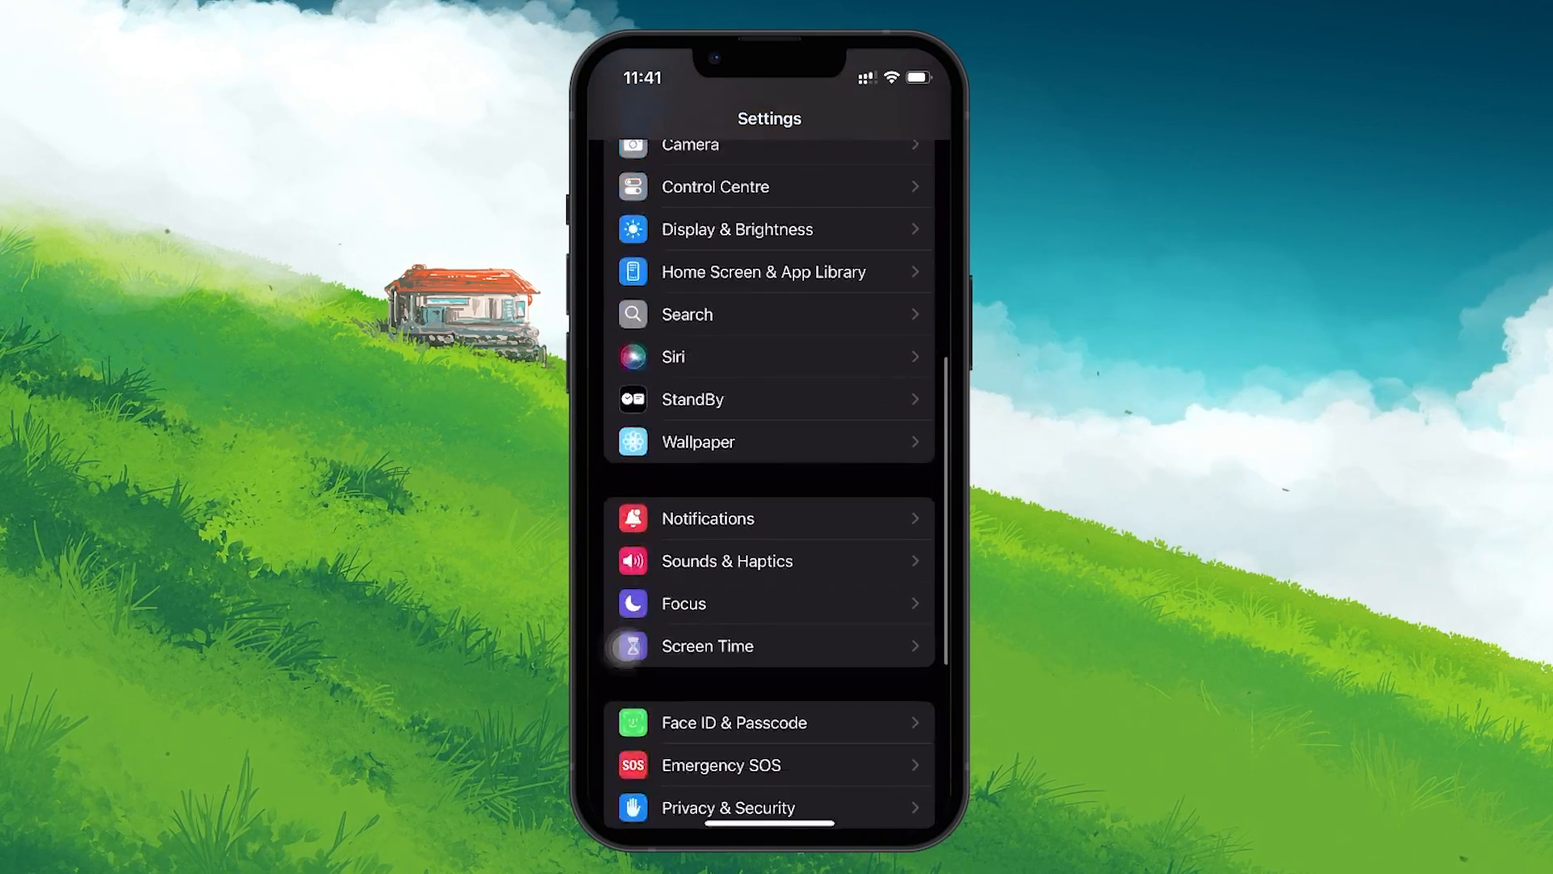
scroll(down, 3)
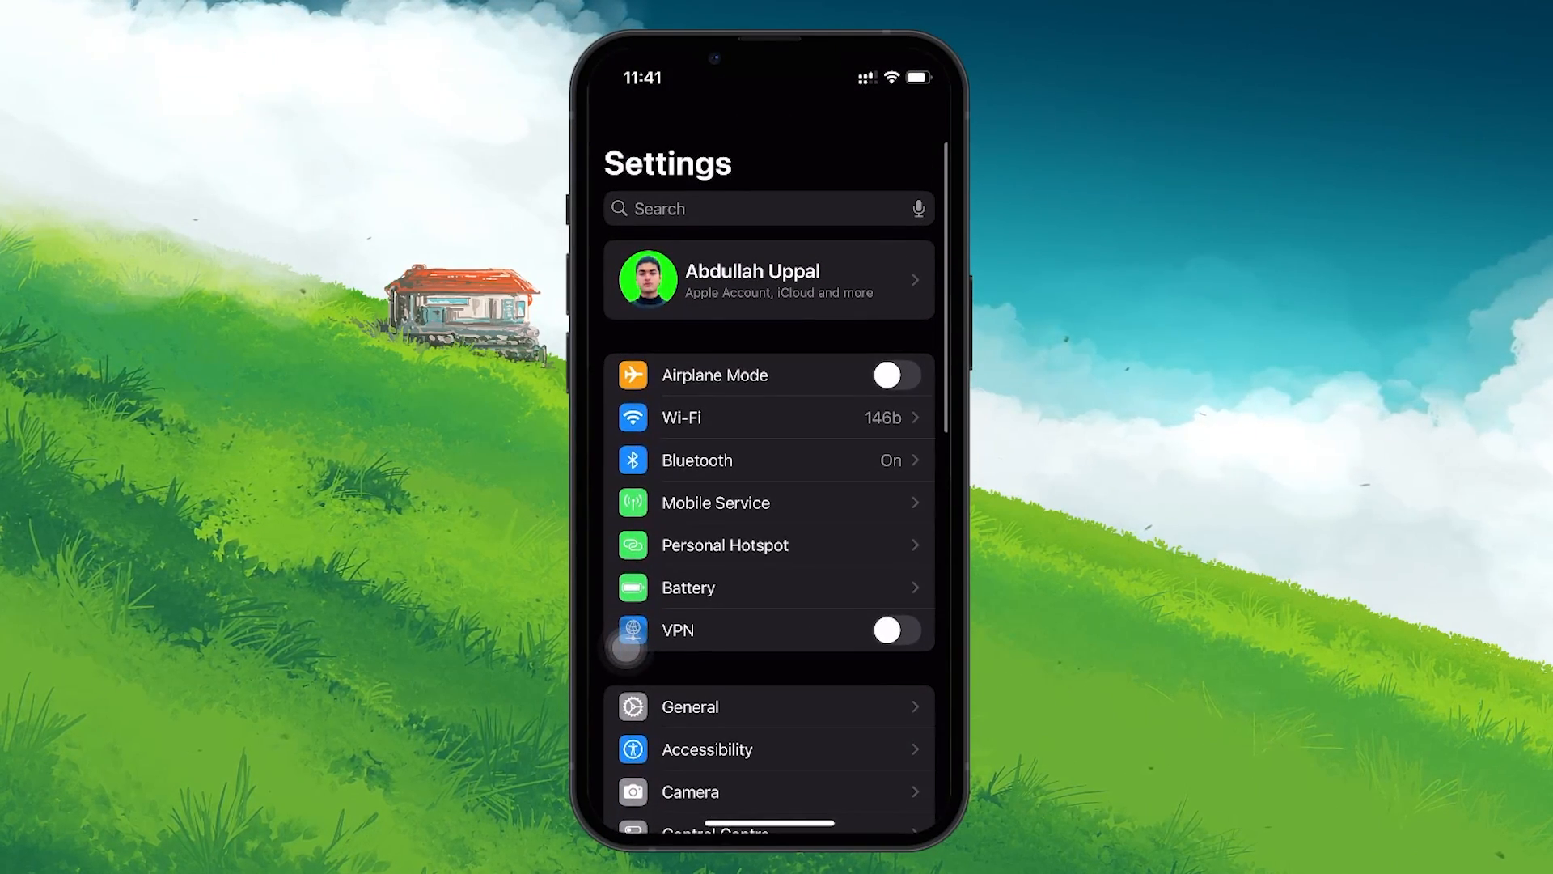
click(687, 588)
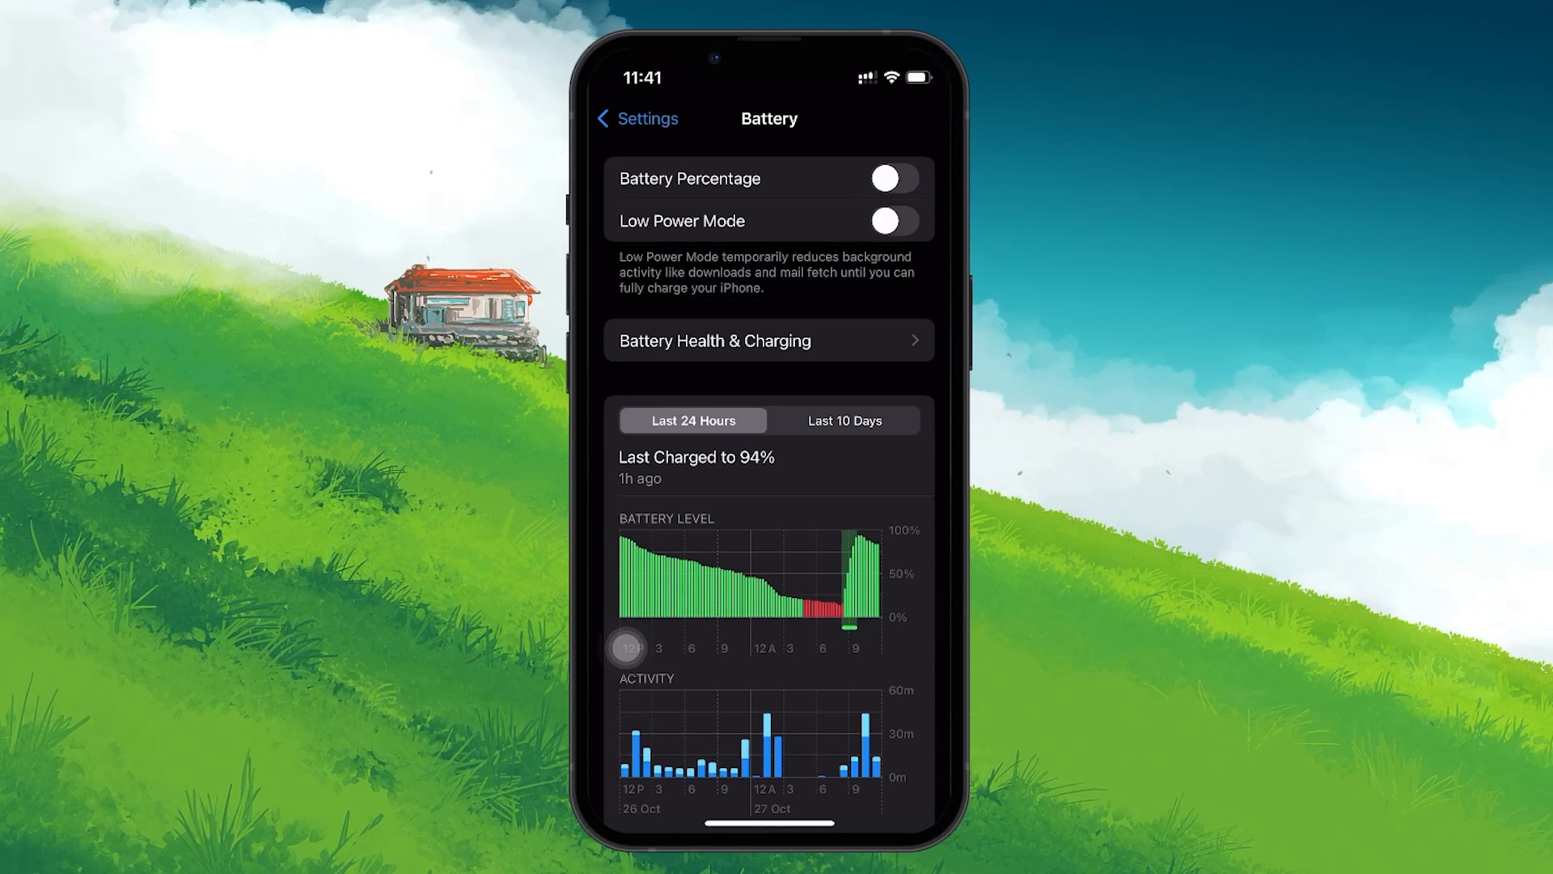
click(634, 119)
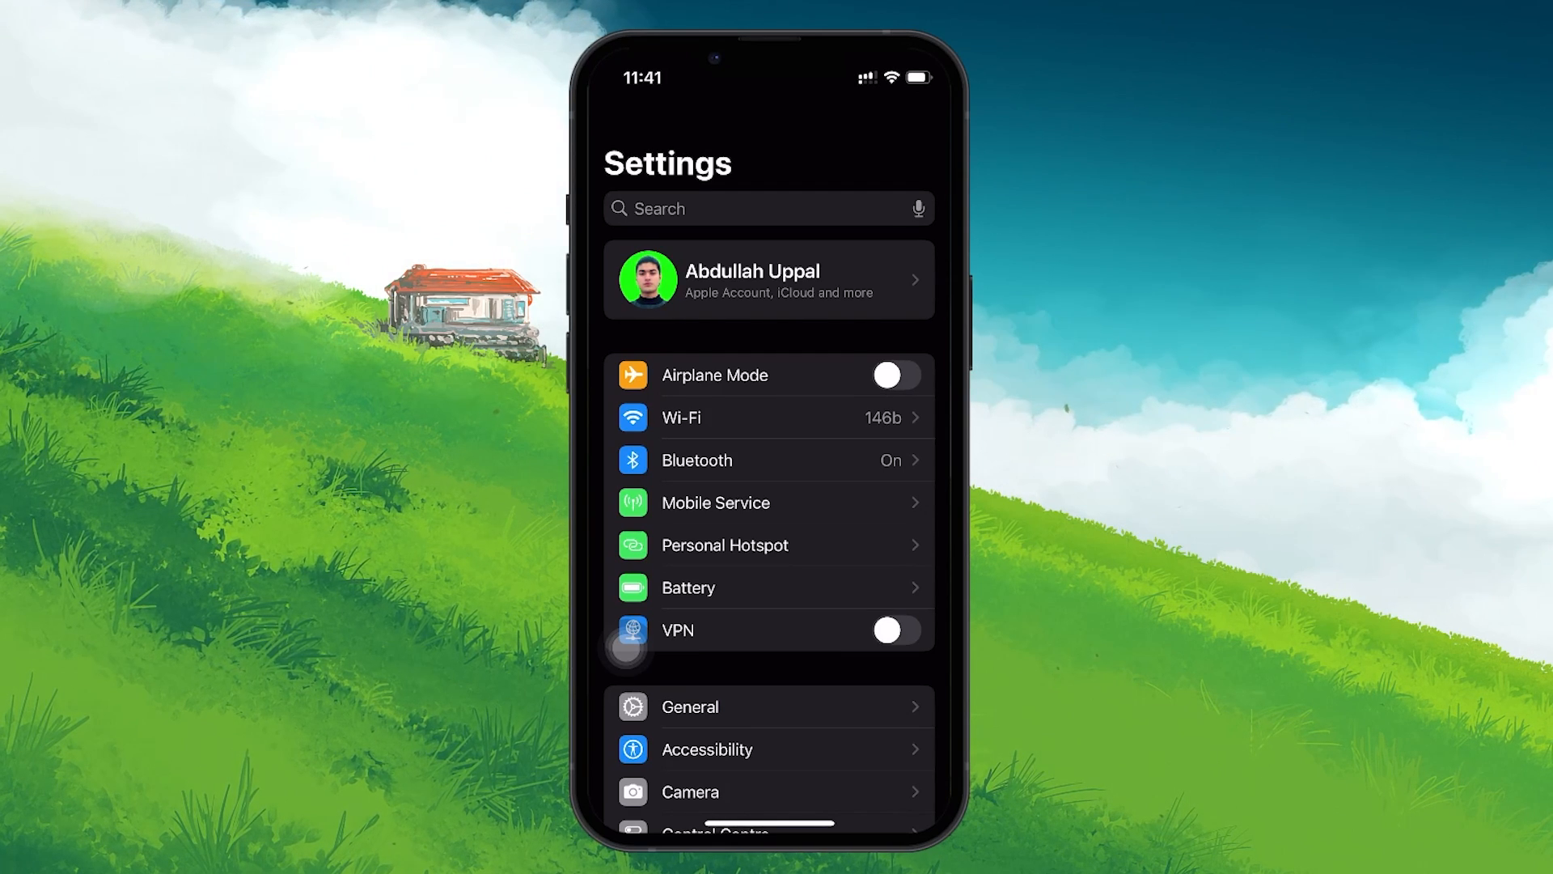
Set Background App Refresh under General to Wi-Fi & Mobile Data
scroll(down, 3)
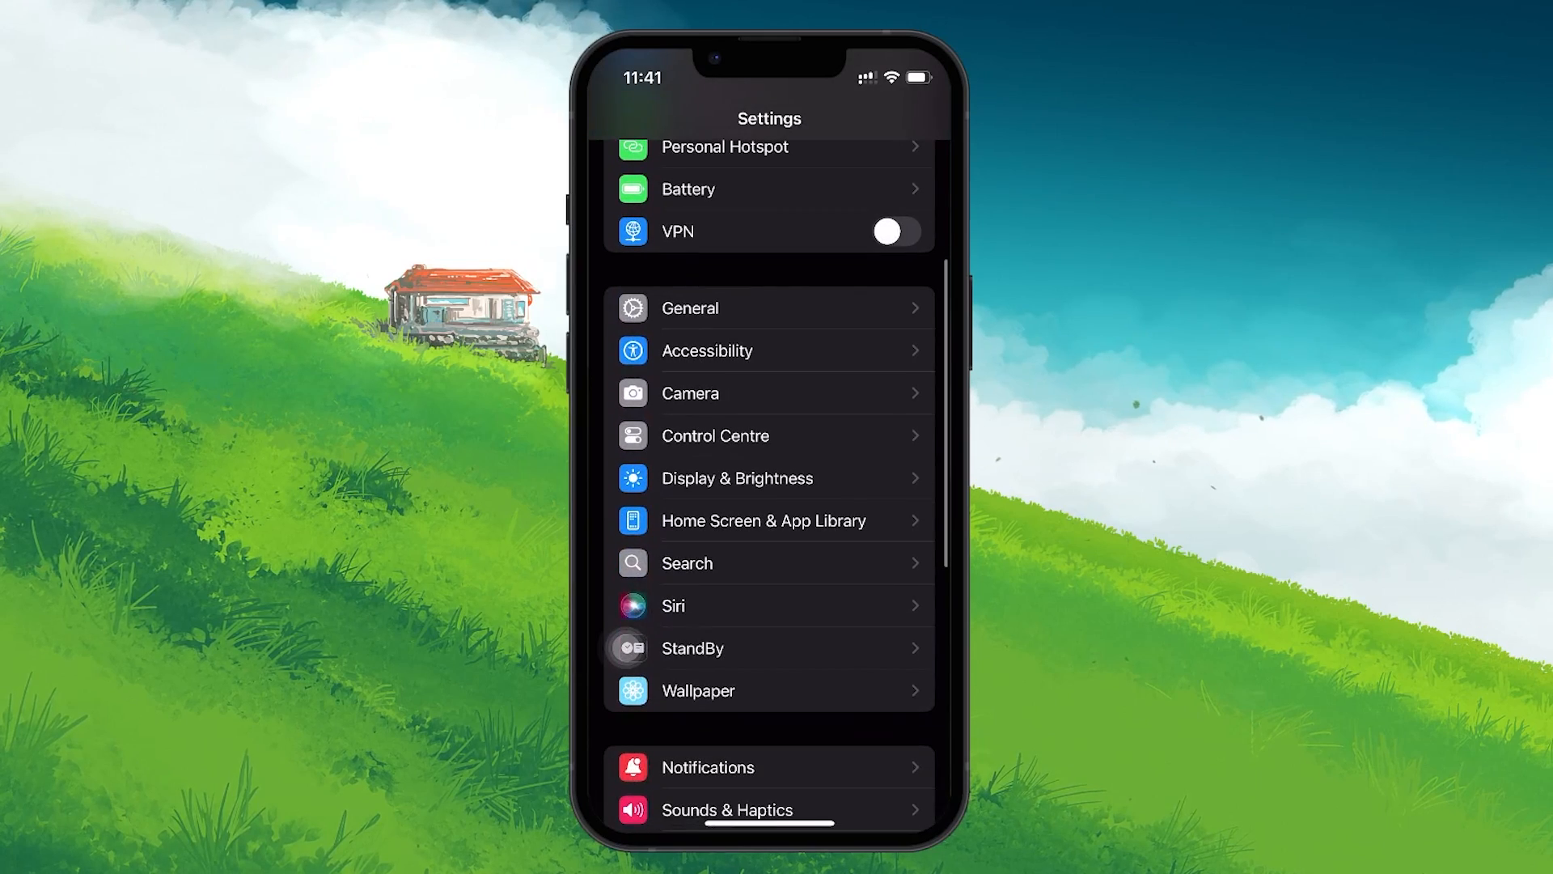
click(689, 307)
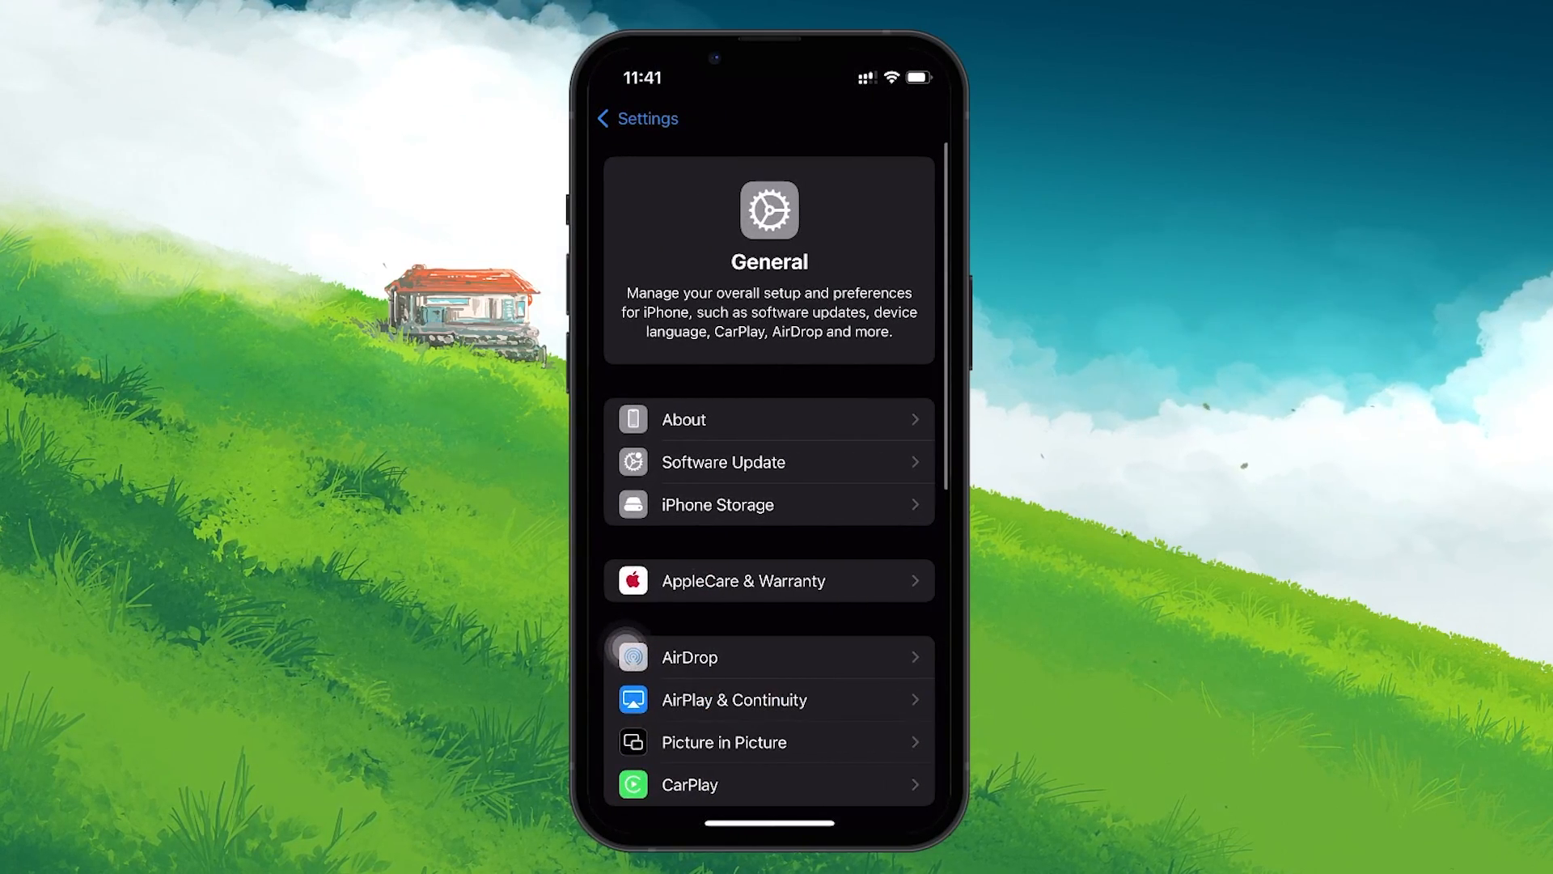
scroll(down, 3)
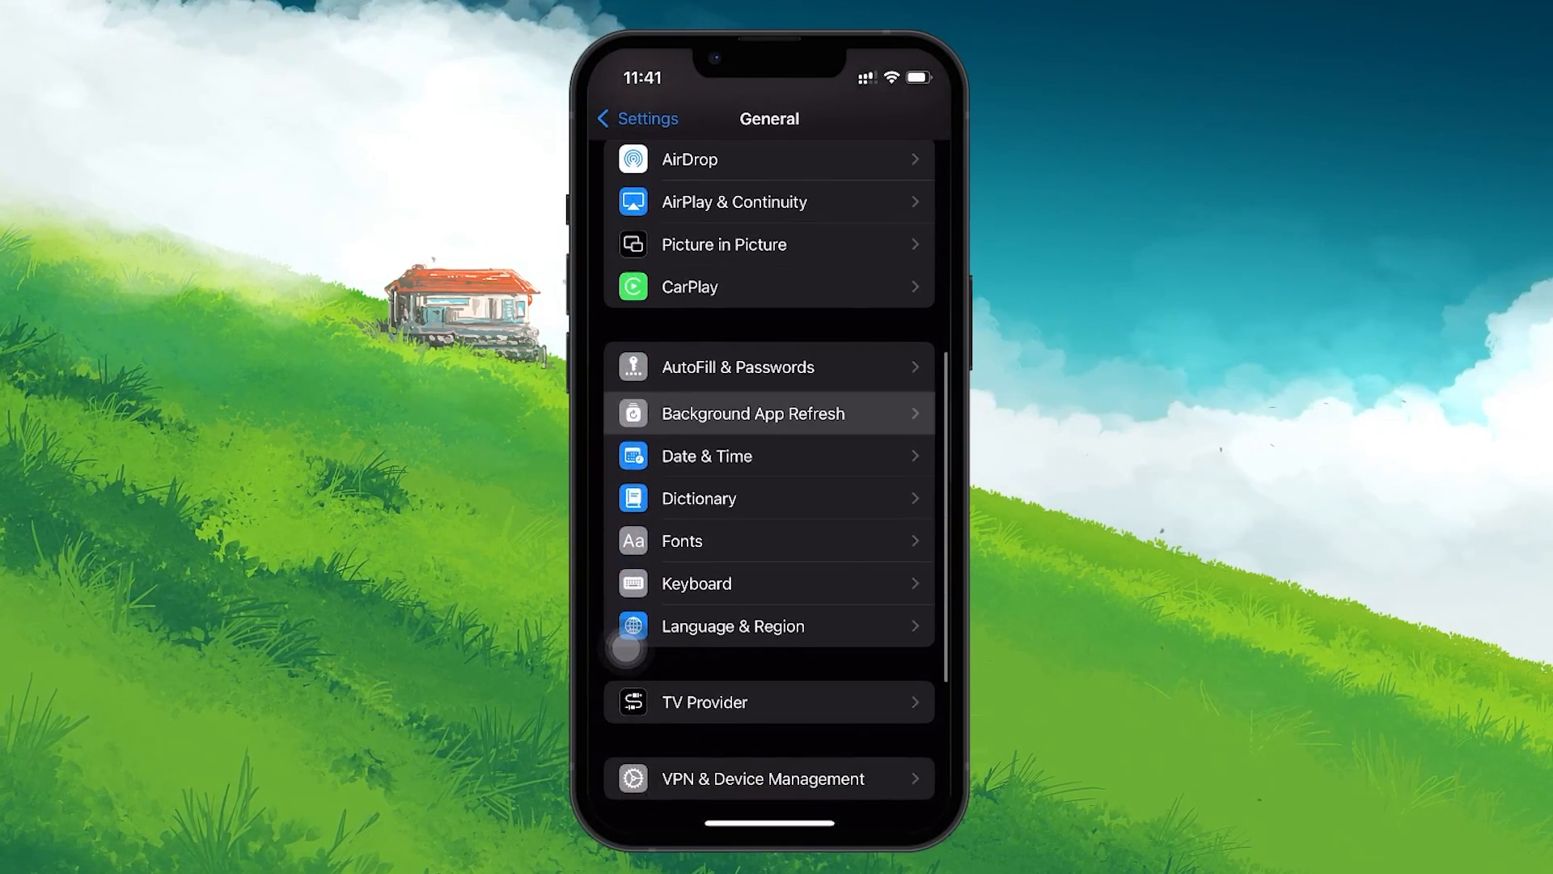
click(754, 415)
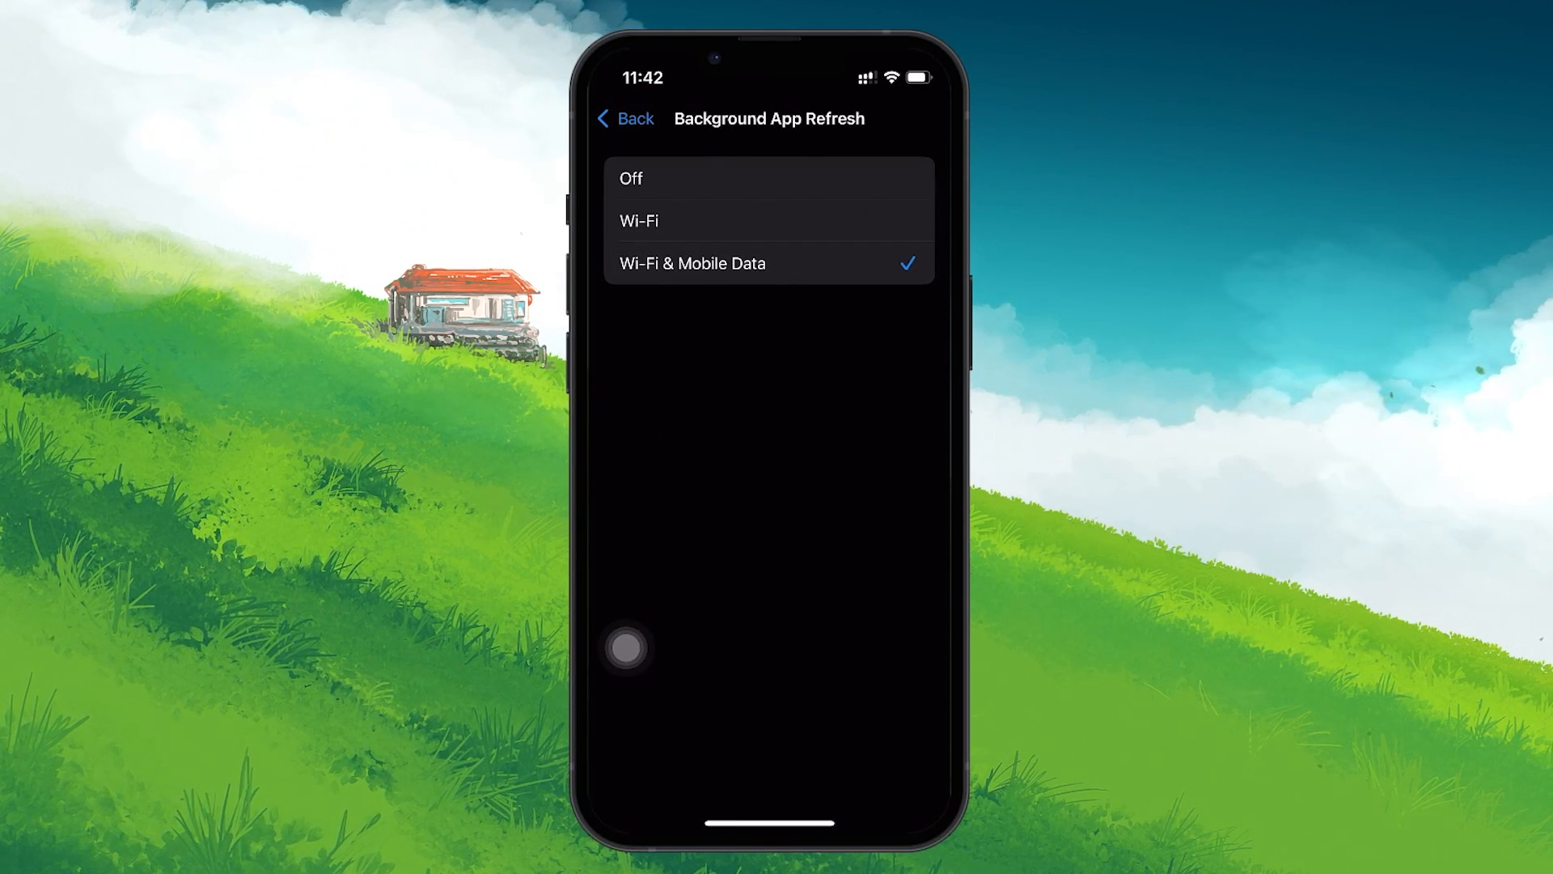
click(634, 118)
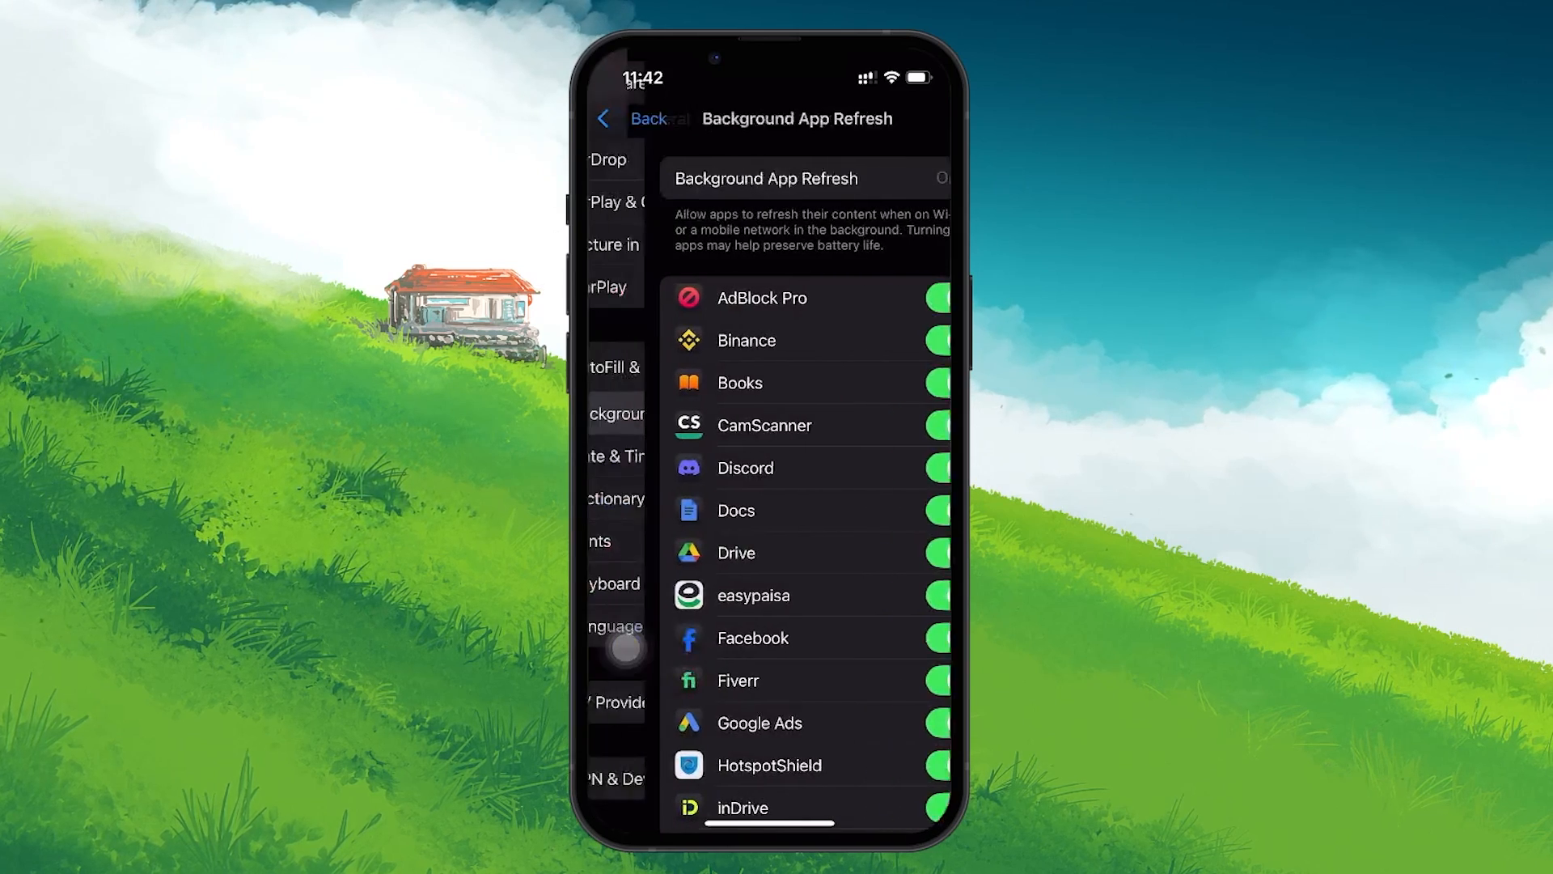
click(637, 118)
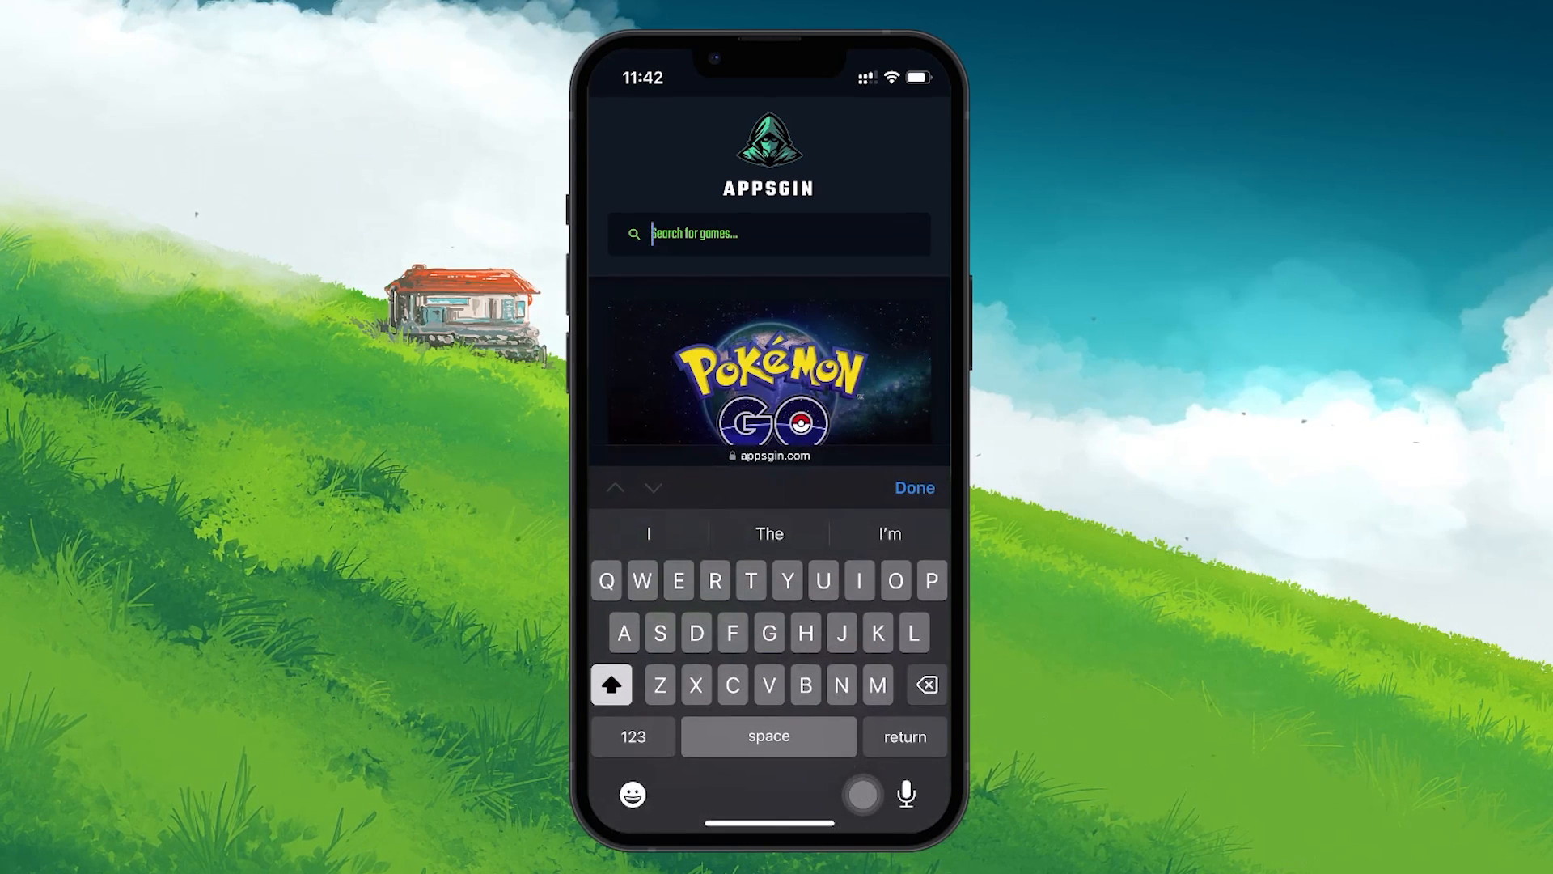
Search appsgin.com for HappyMod and view its page
text(Happymode)
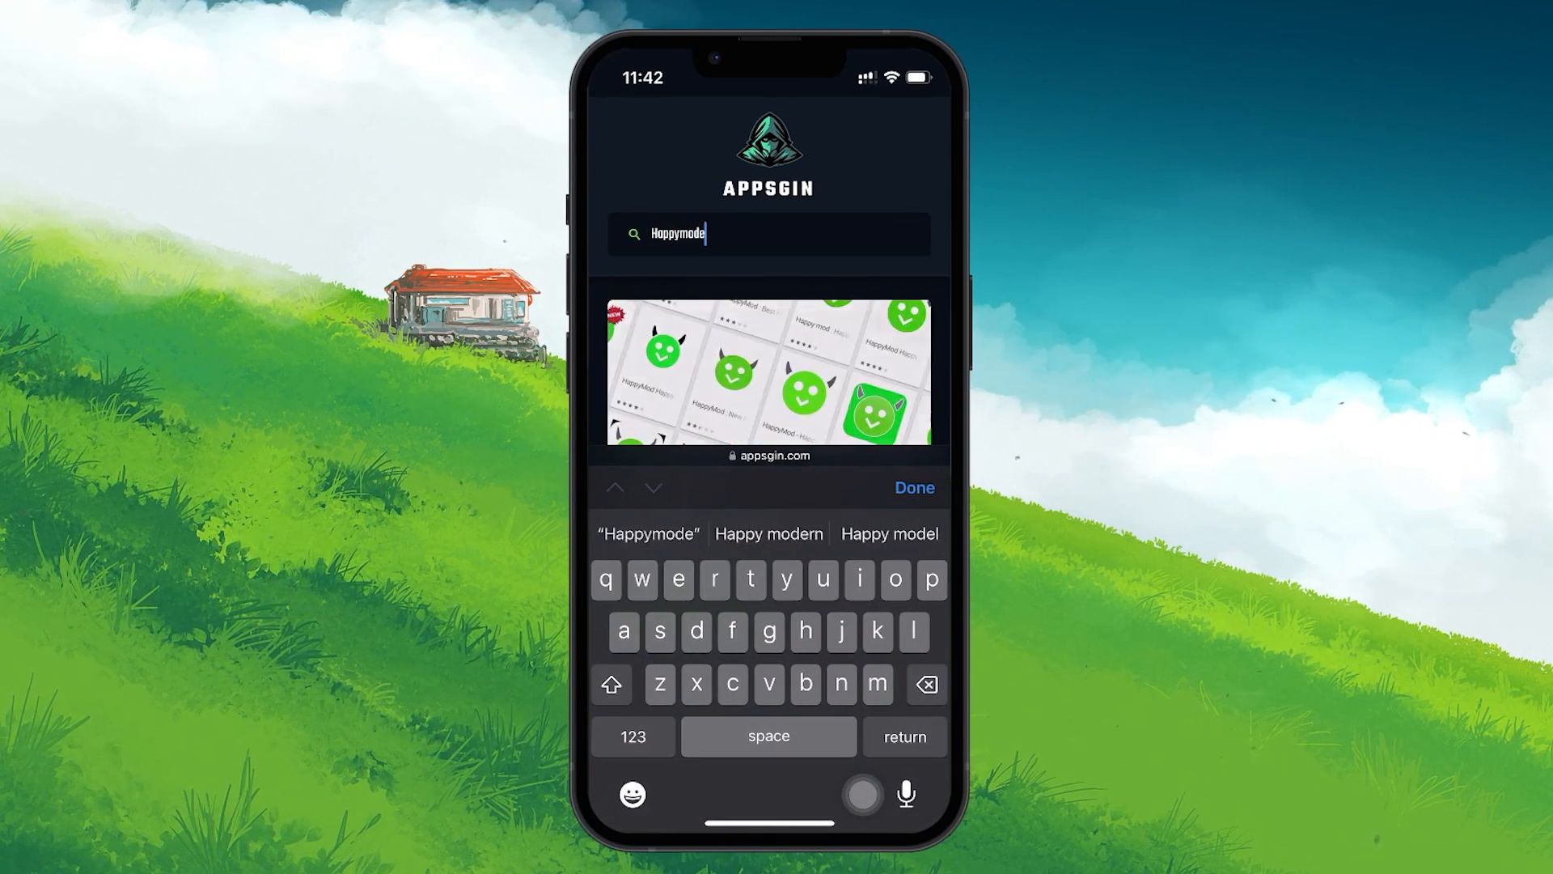
key(backspace)
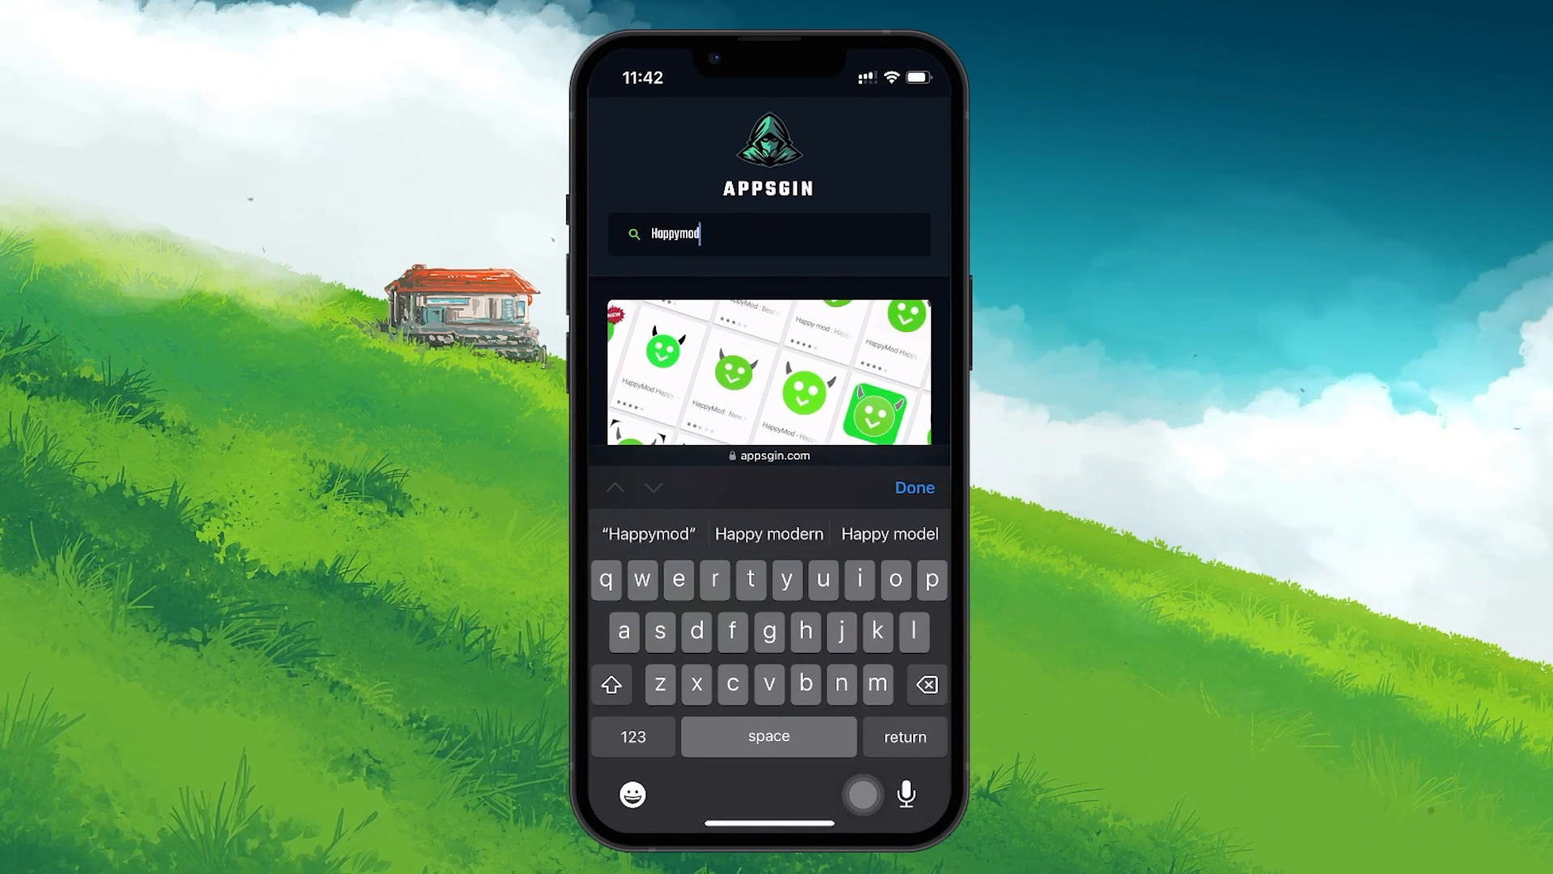
click(914, 487)
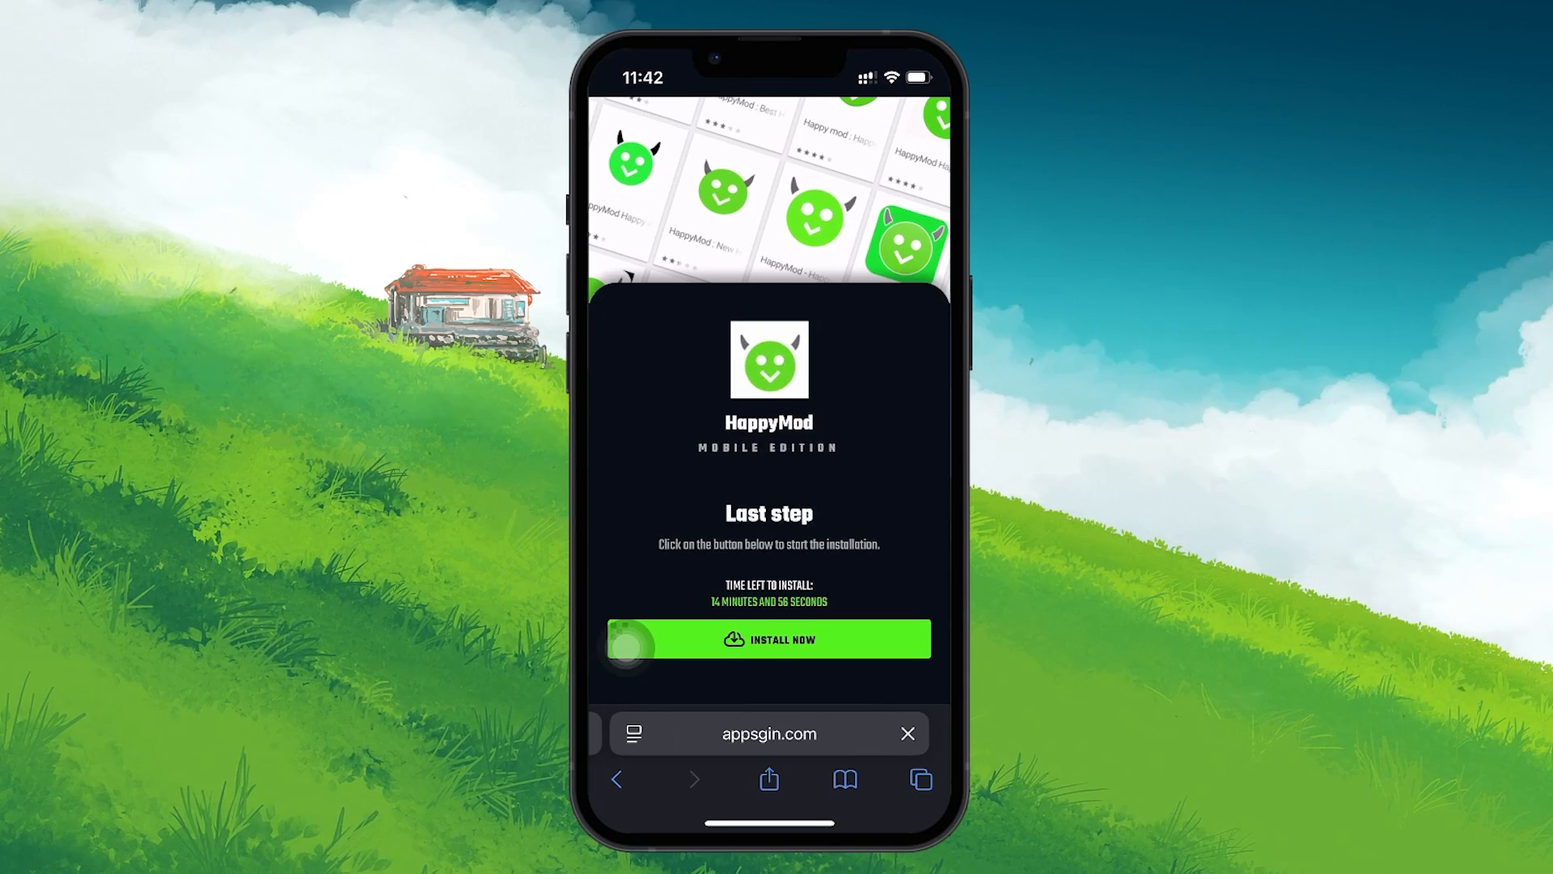
Download the HappyMod configuration profile, allowing it and dismissing the Profile Downloaded alert
click(768, 639)
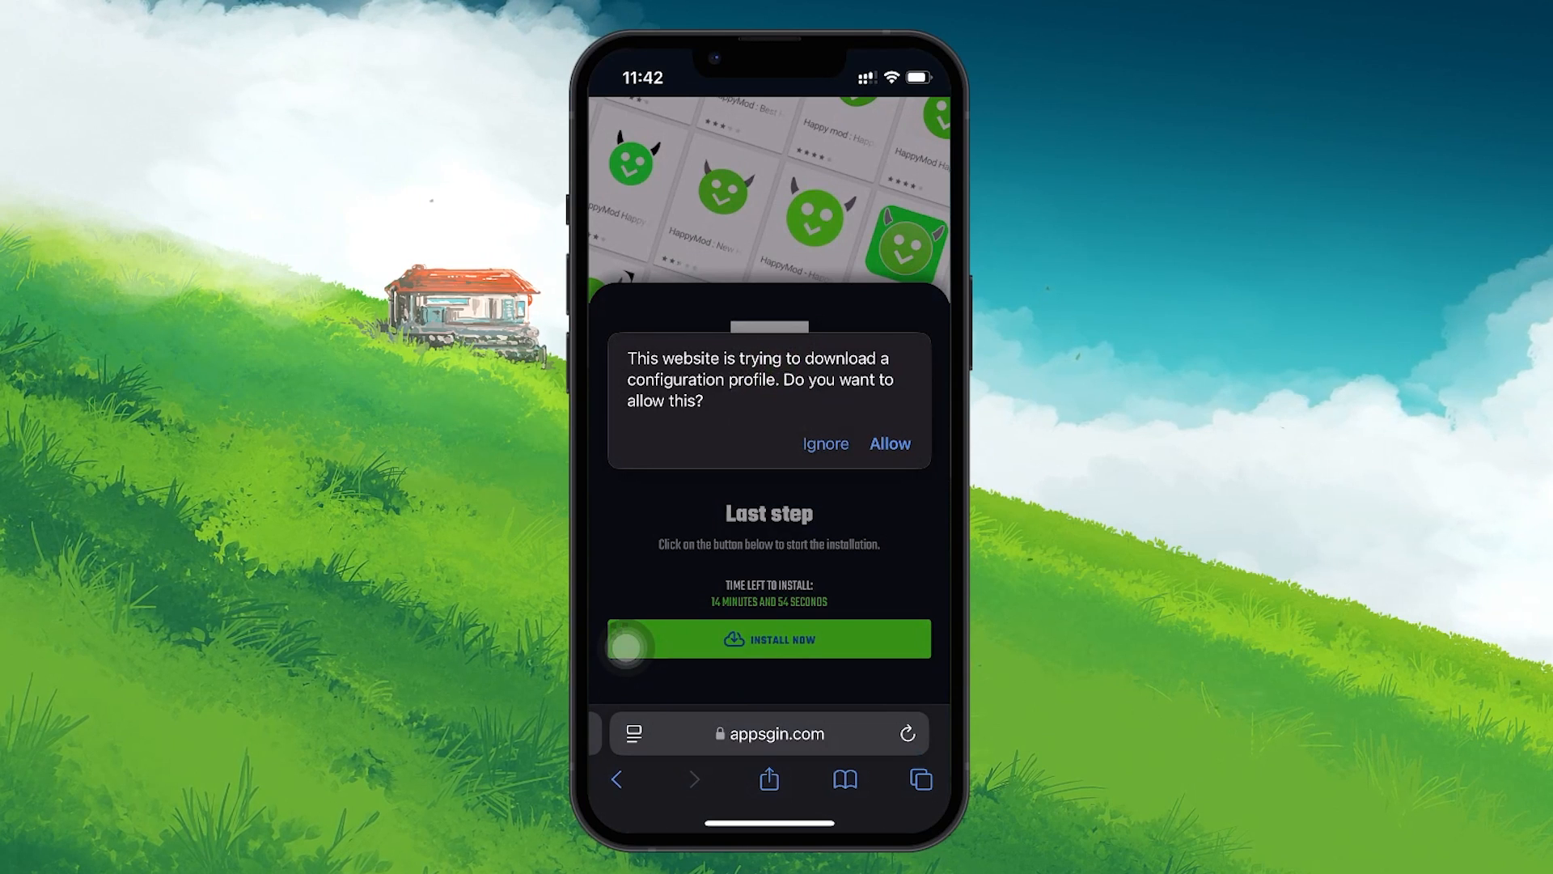
click(890, 443)
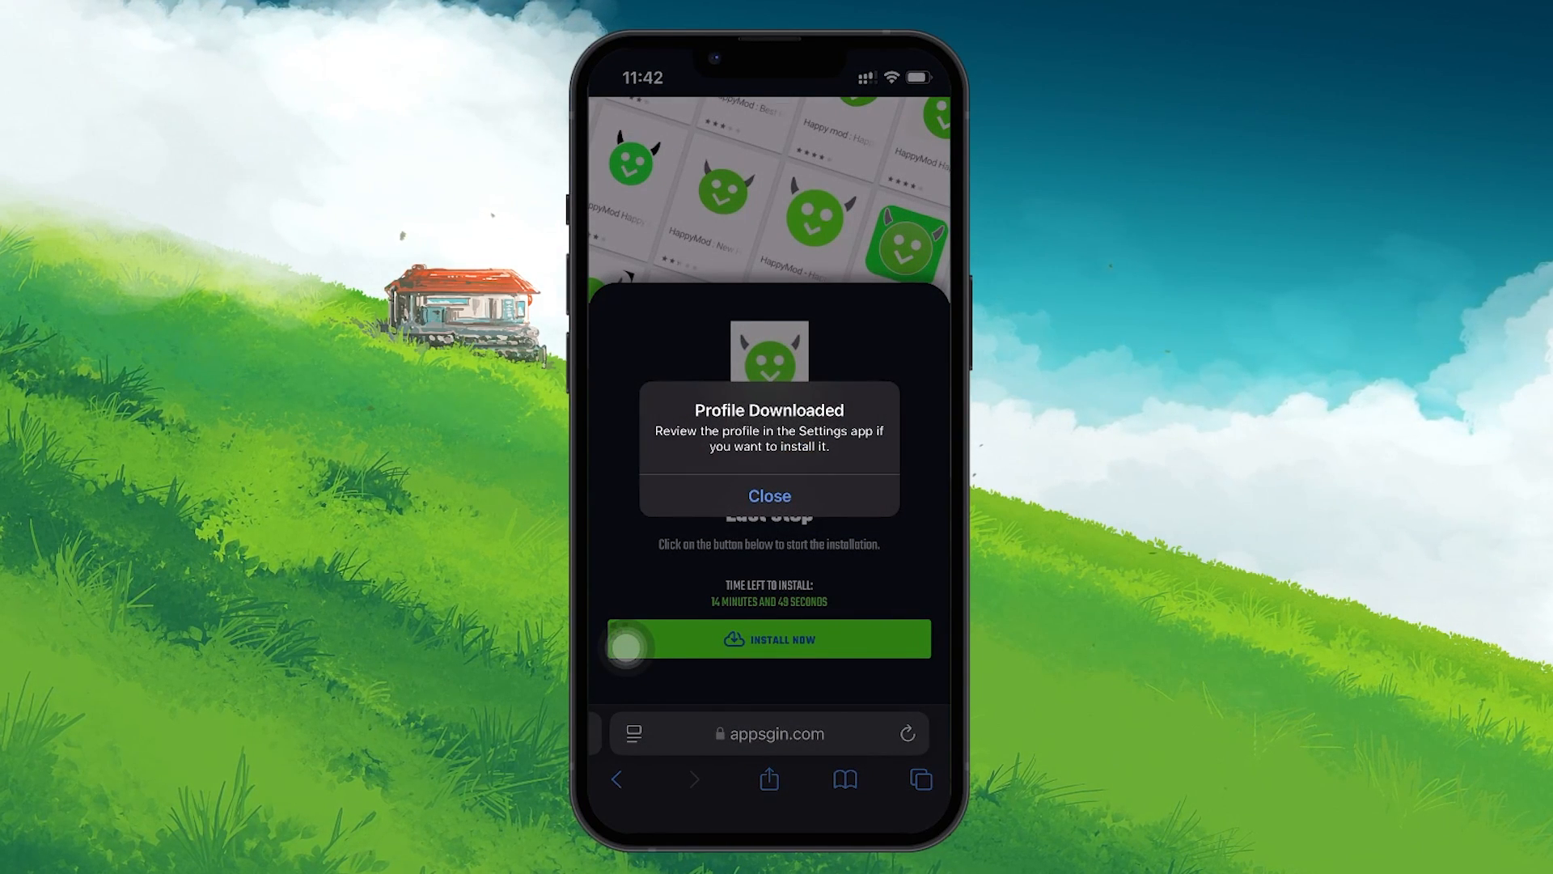
click(768, 496)
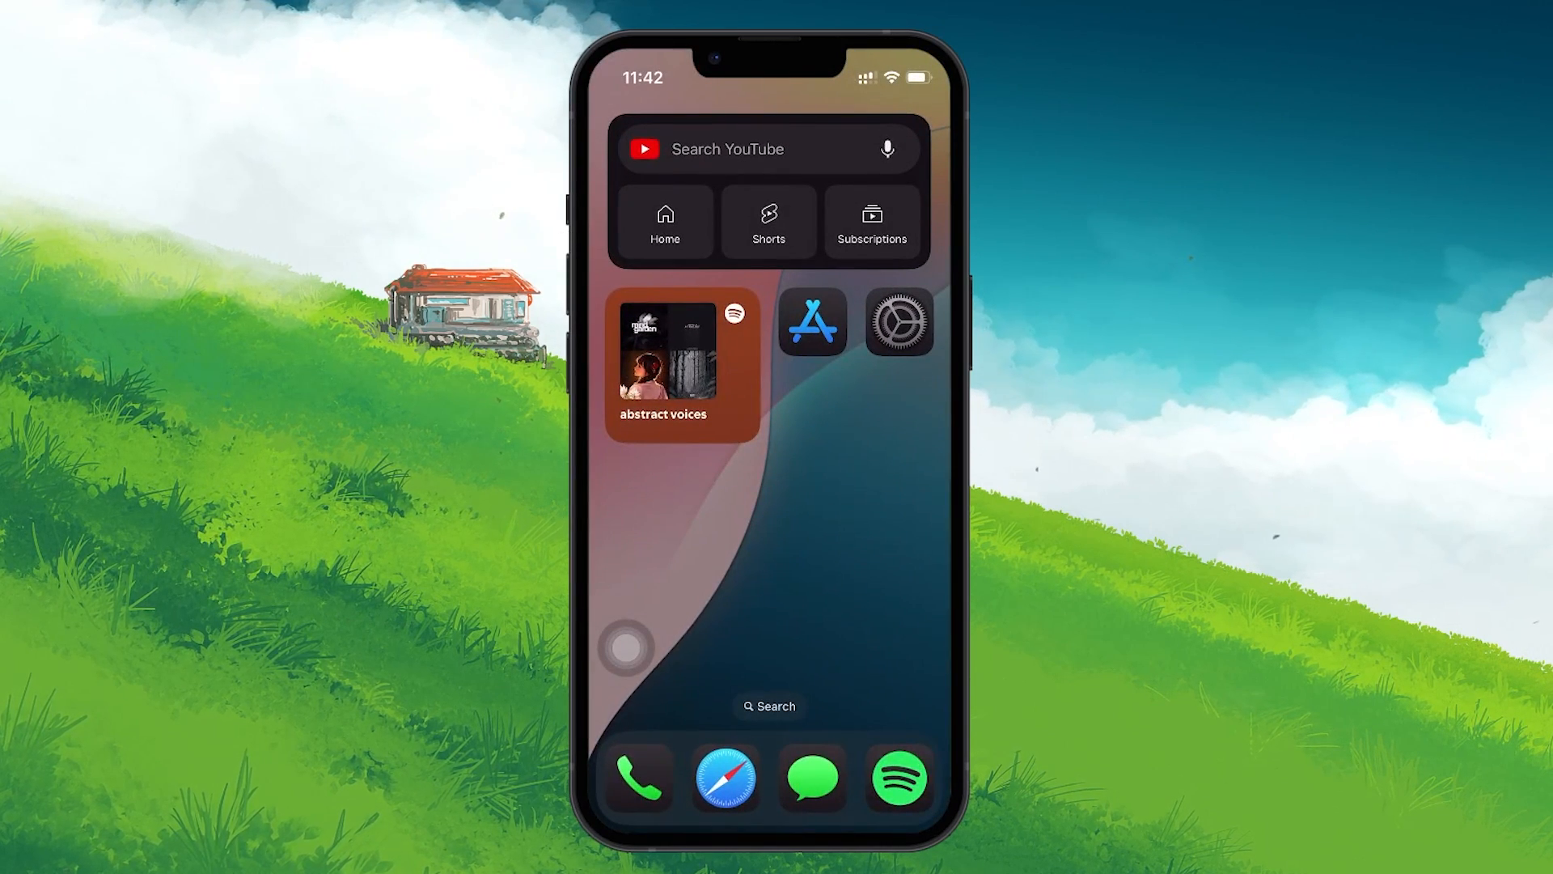
Install the downloaded HappyMod profile, accepting the consent and unsigned-profile warning
click(898, 322)
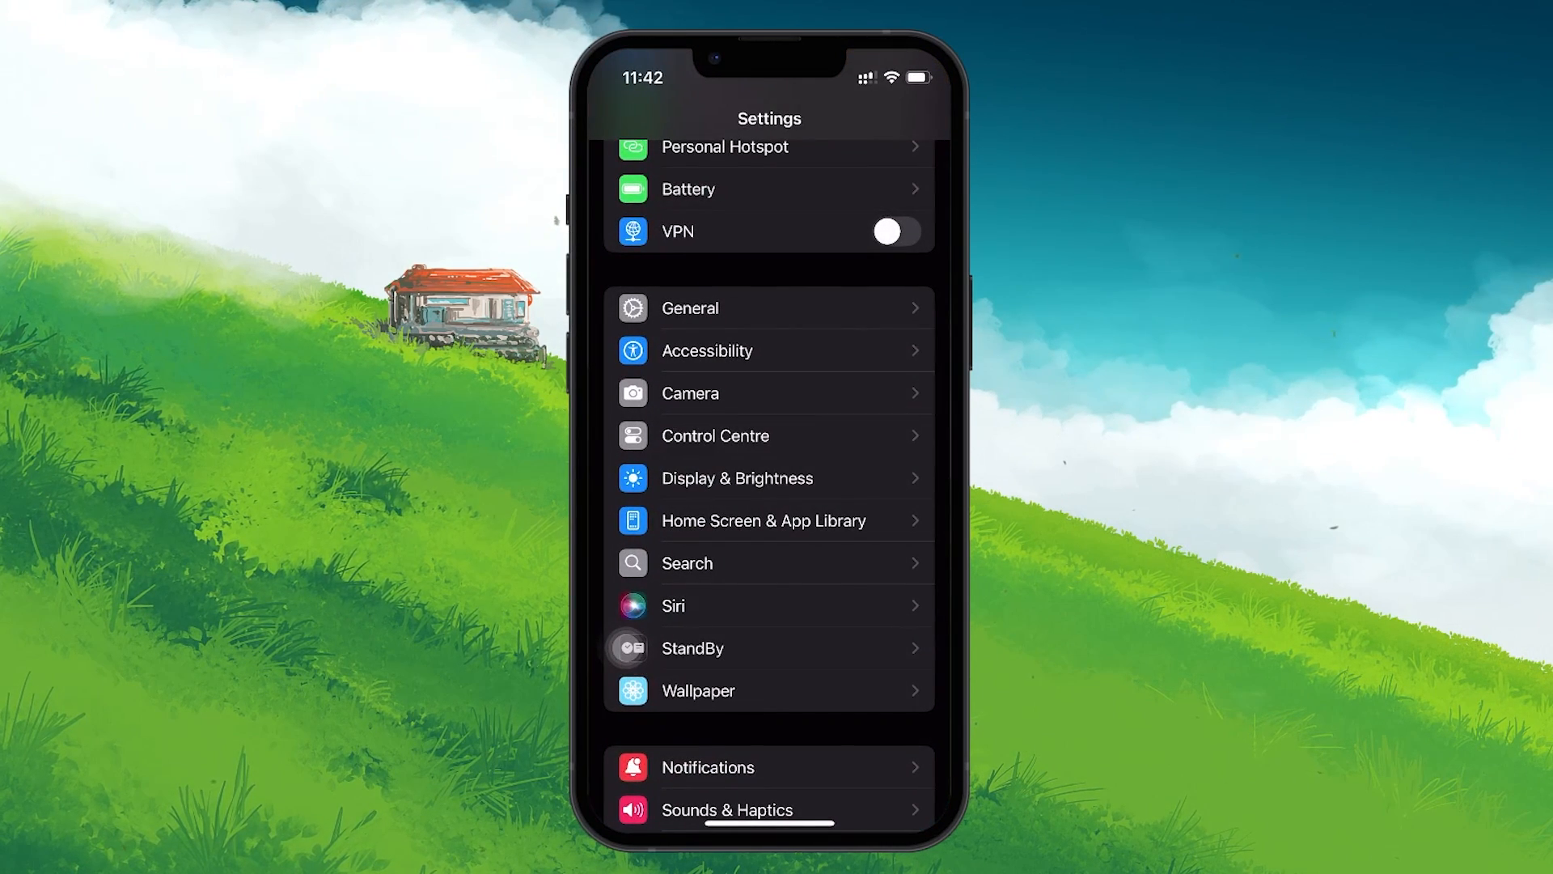
scroll(down, 3)
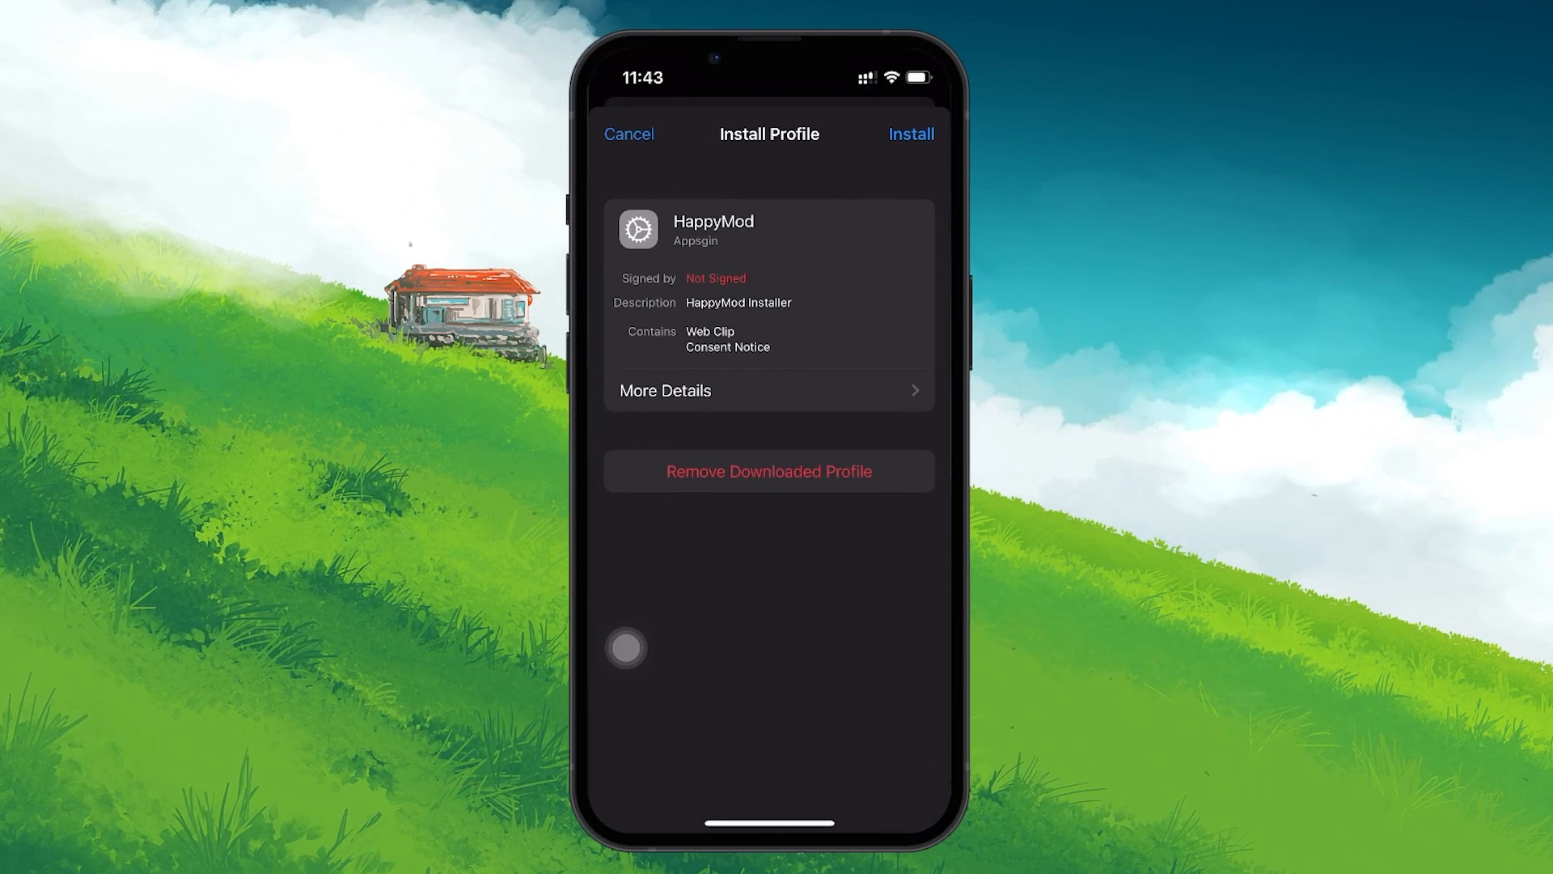
click(911, 132)
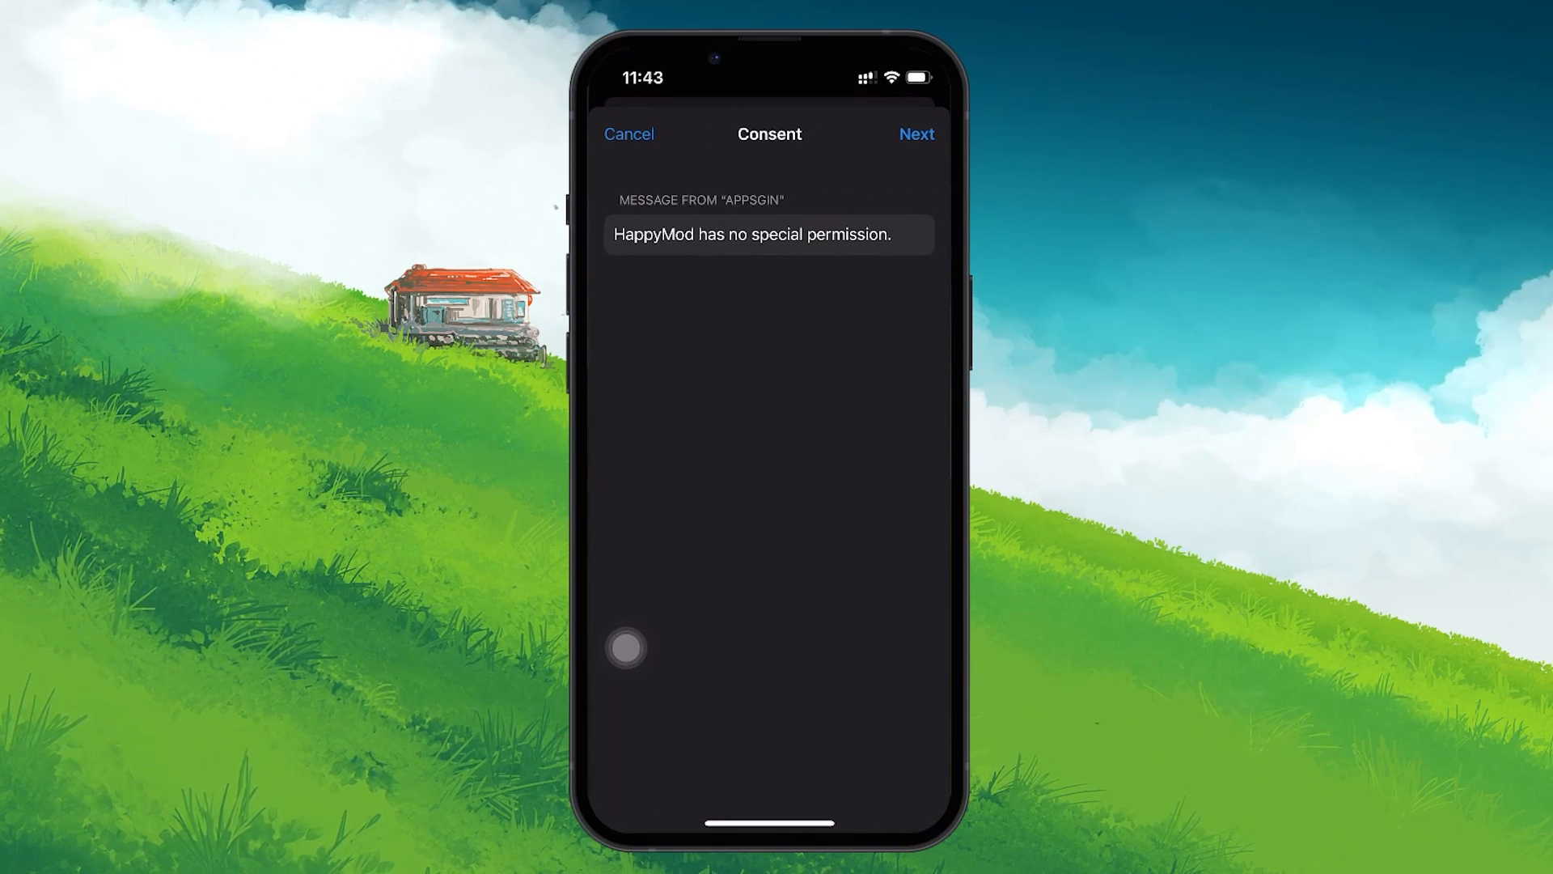
click(915, 133)
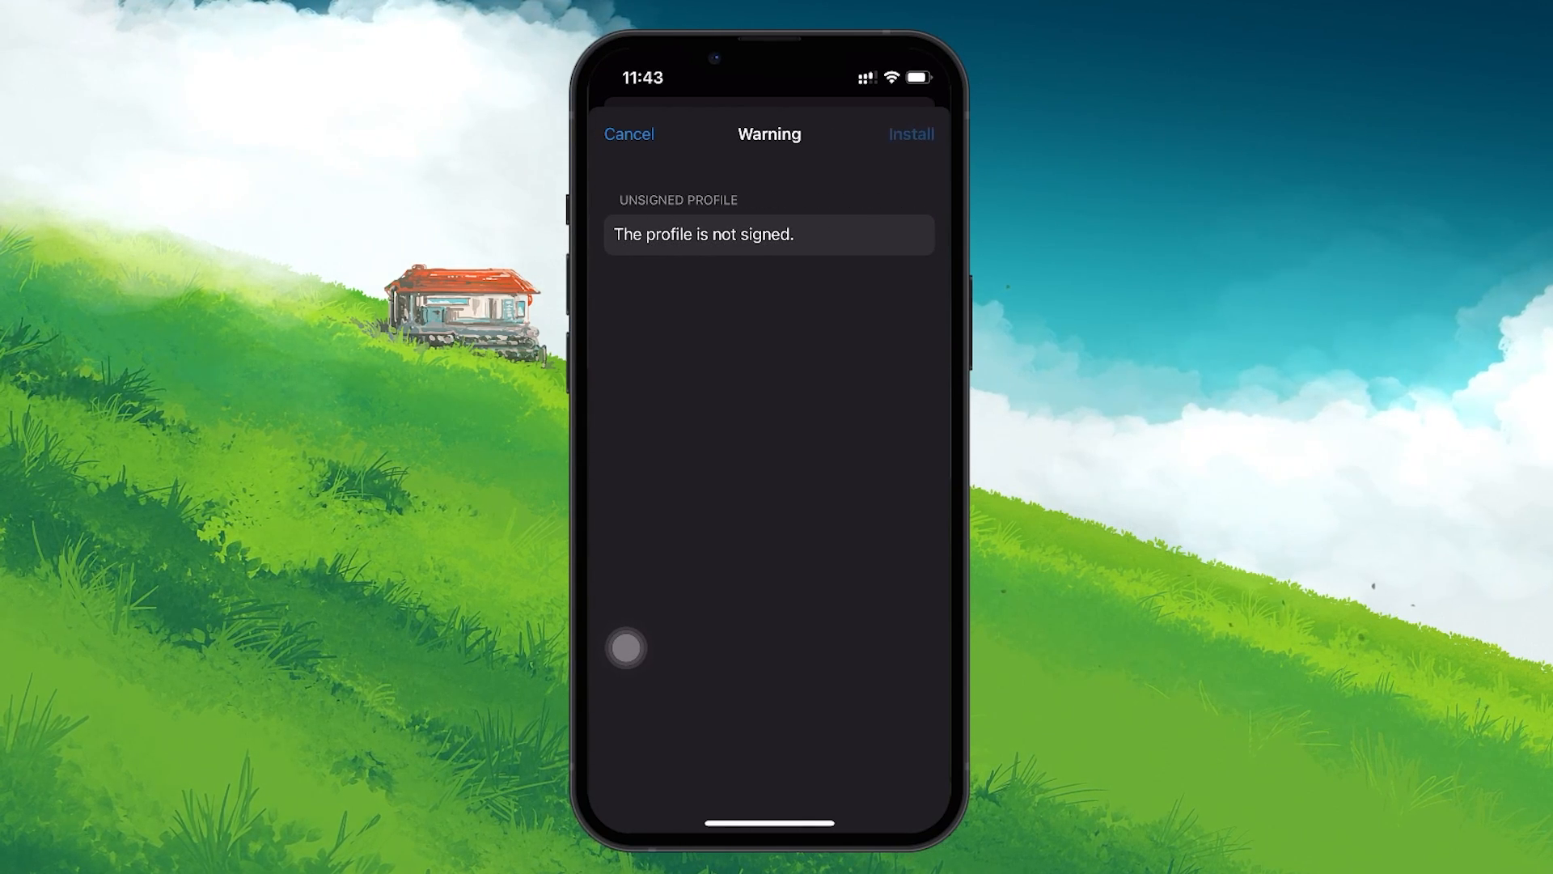
click(911, 132)
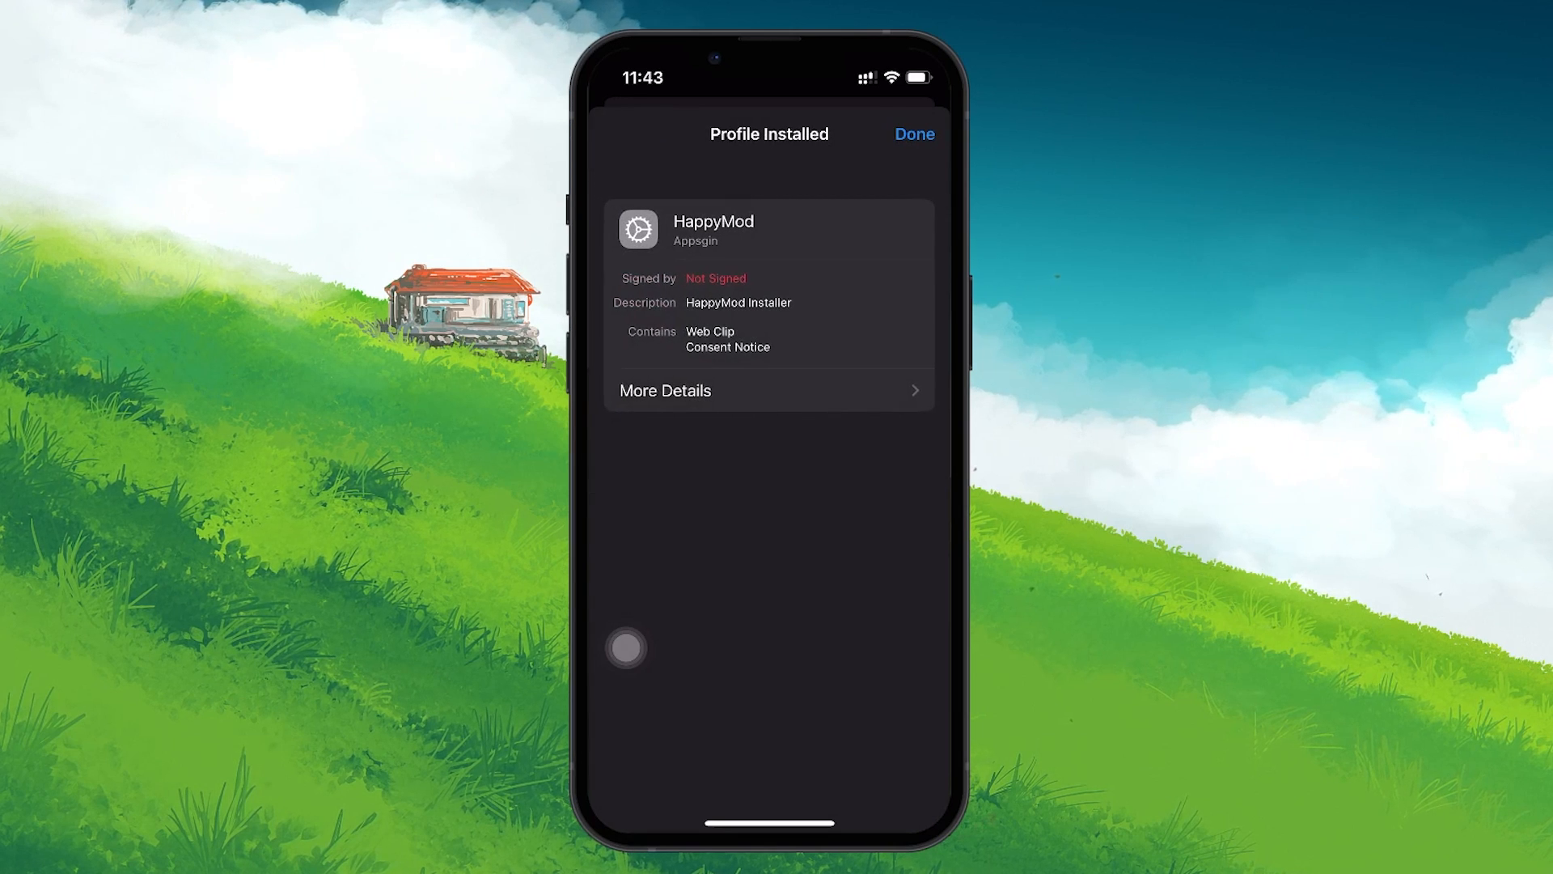
click(912, 132)
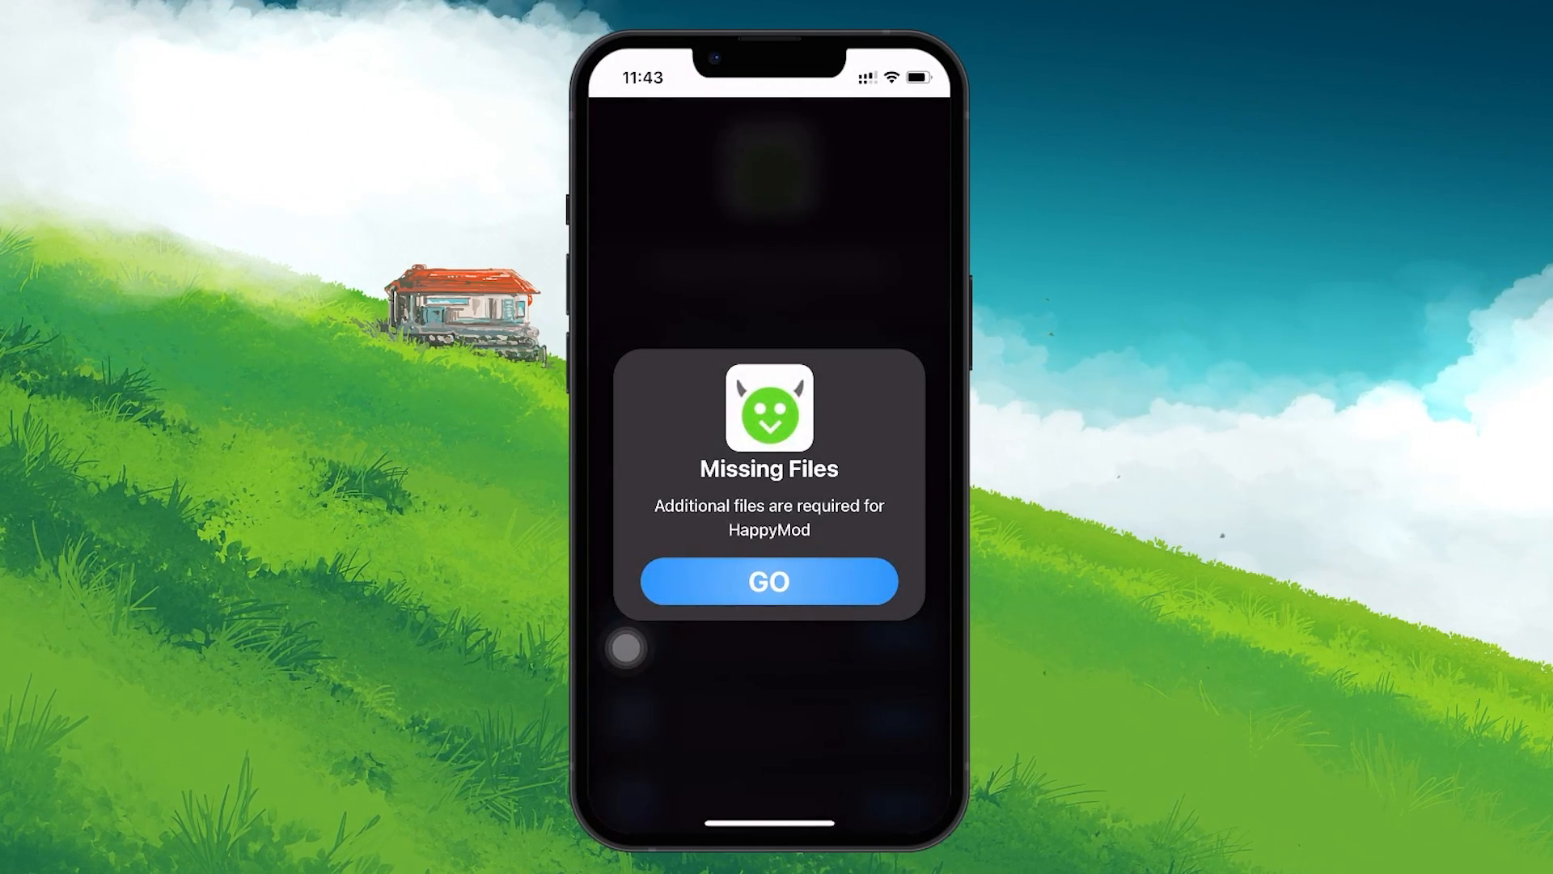
Continue past the Missing Files and How To Install notices to the installer page
click(768, 581)
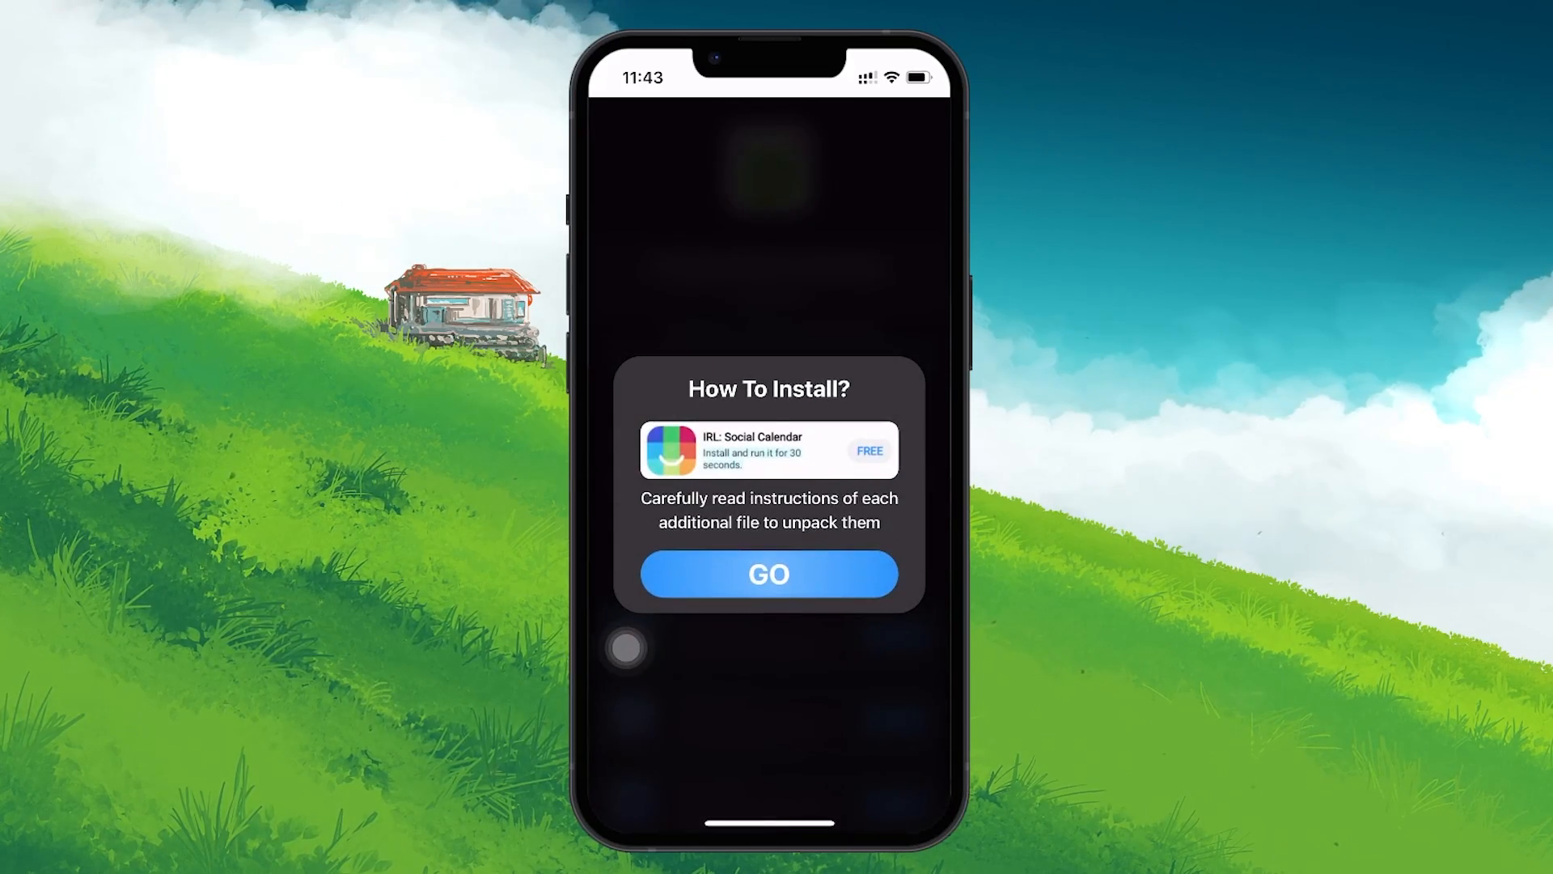
click(768, 573)
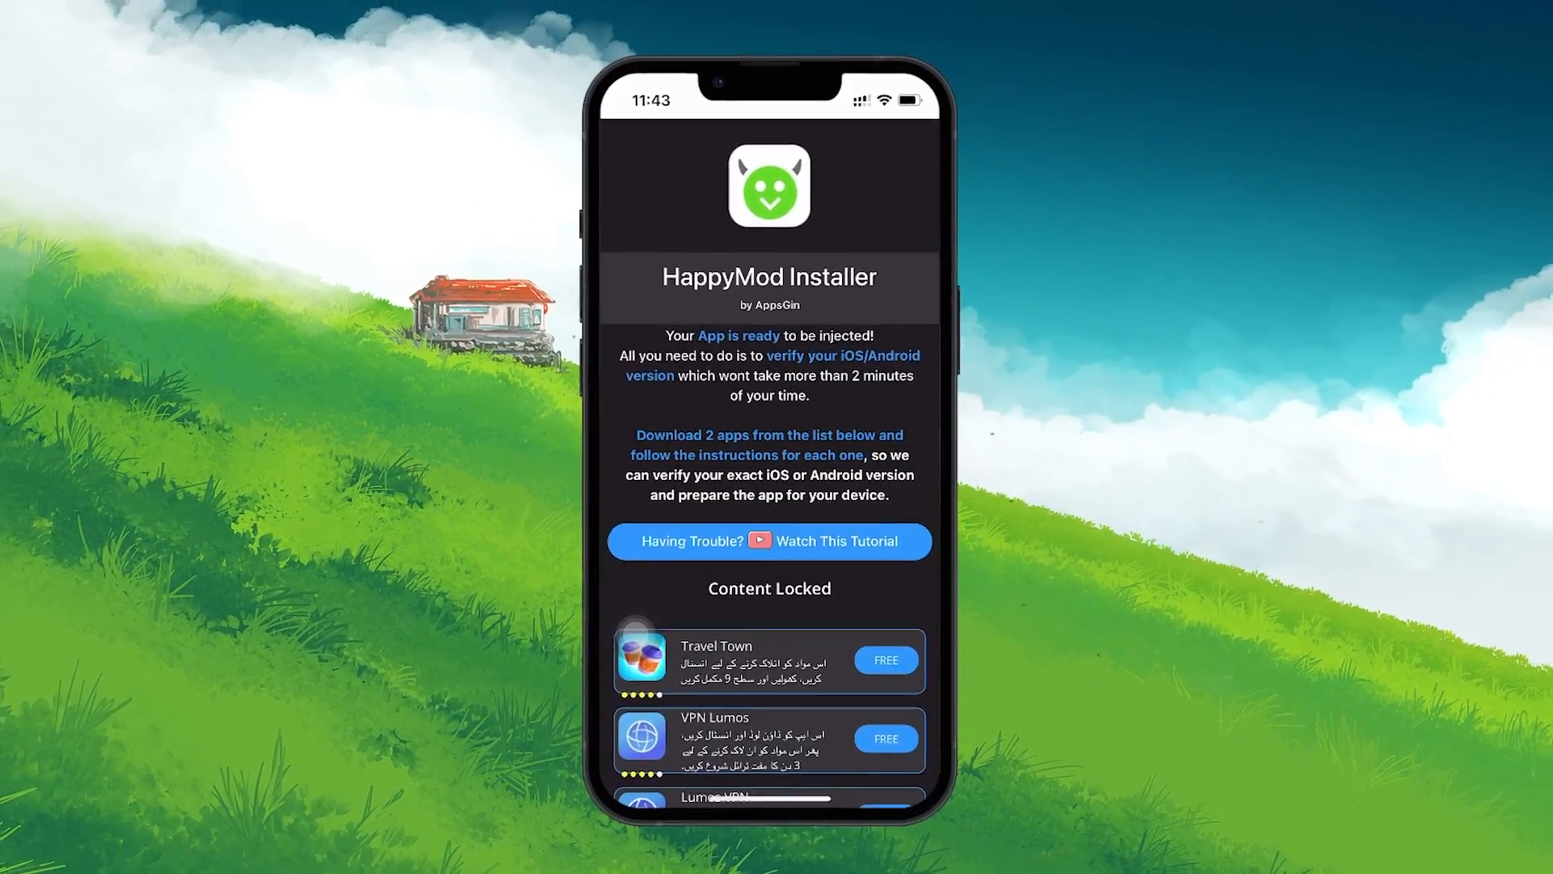